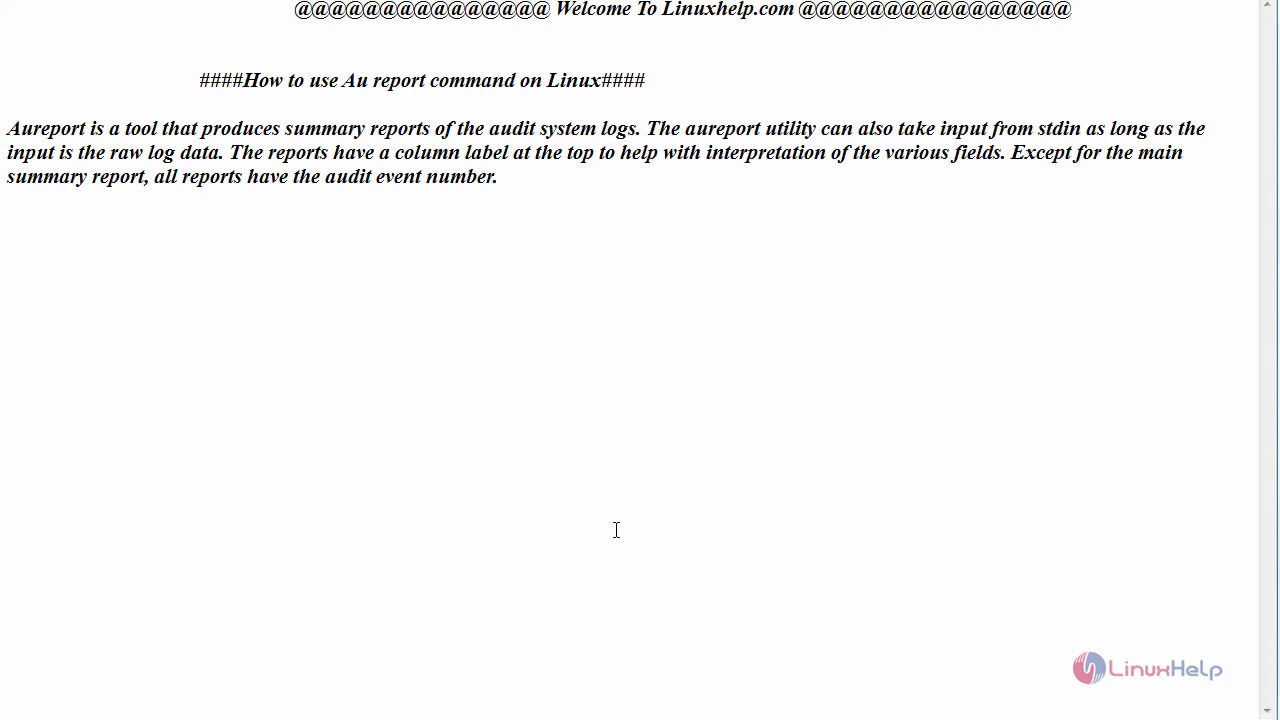
mouse_move(290, 299)
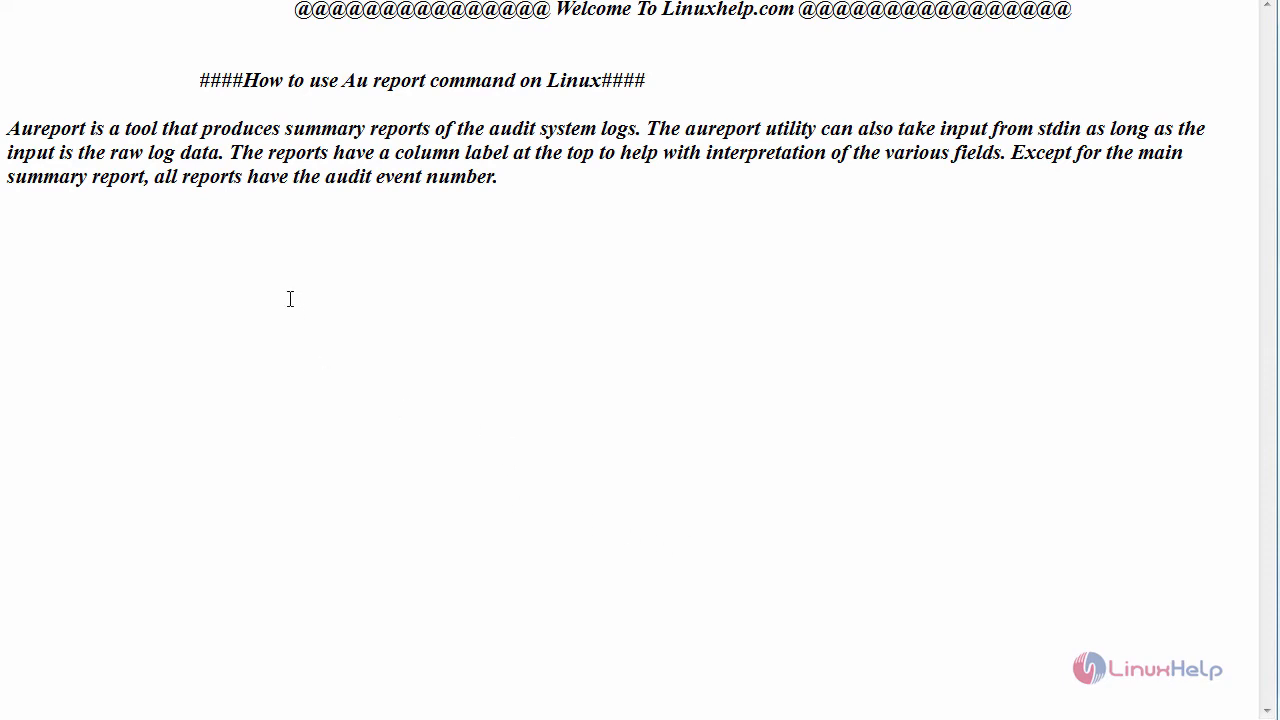
mouse_move(407, 336)
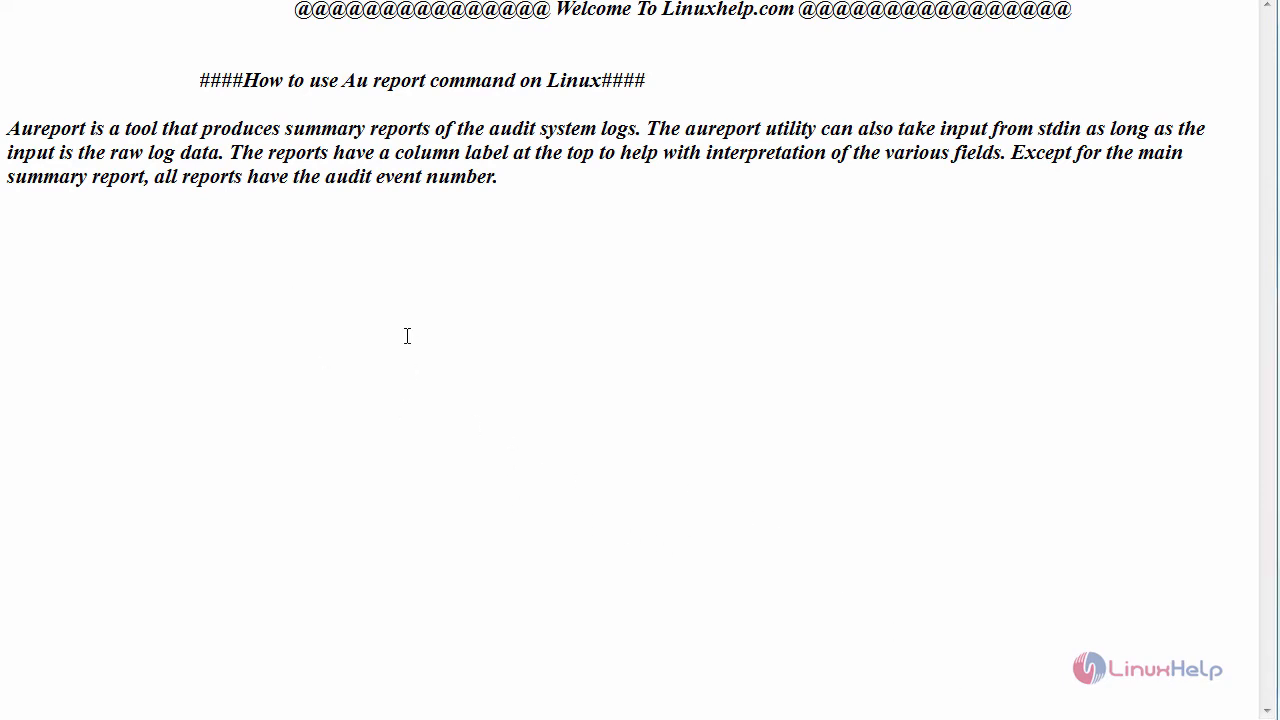
mouse_move(198, 271)
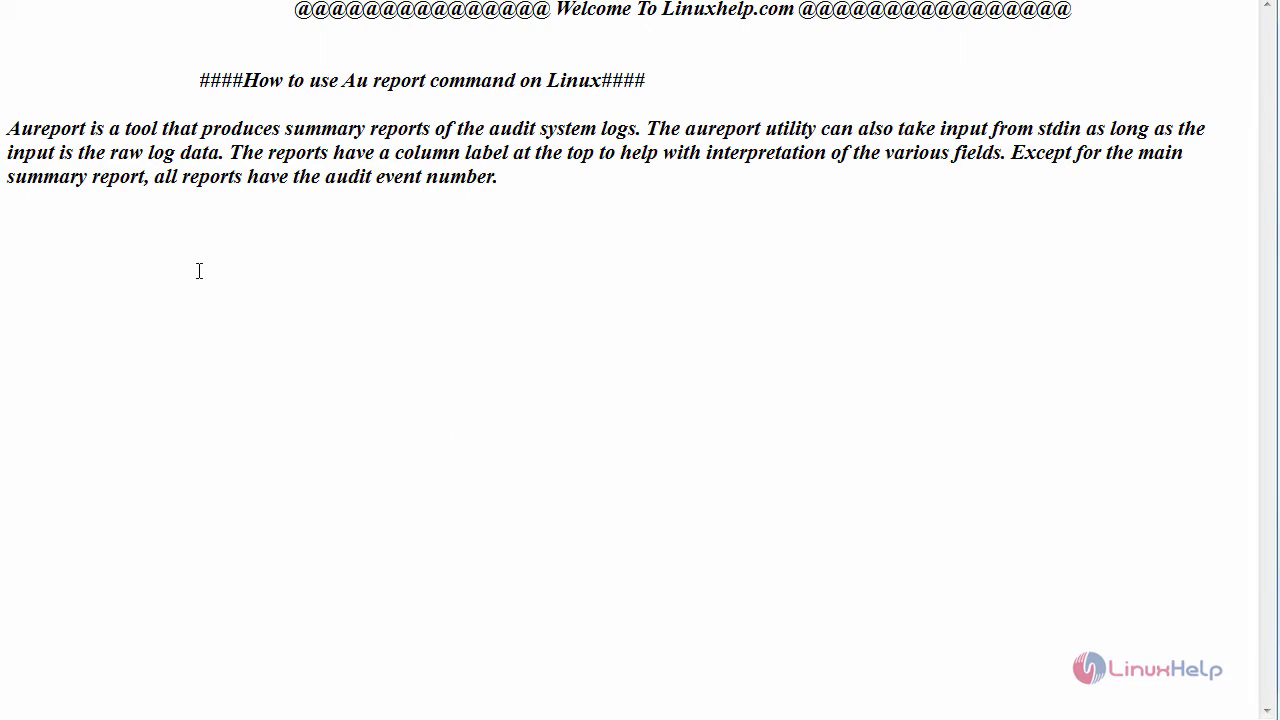
mouse_move(222, 196)
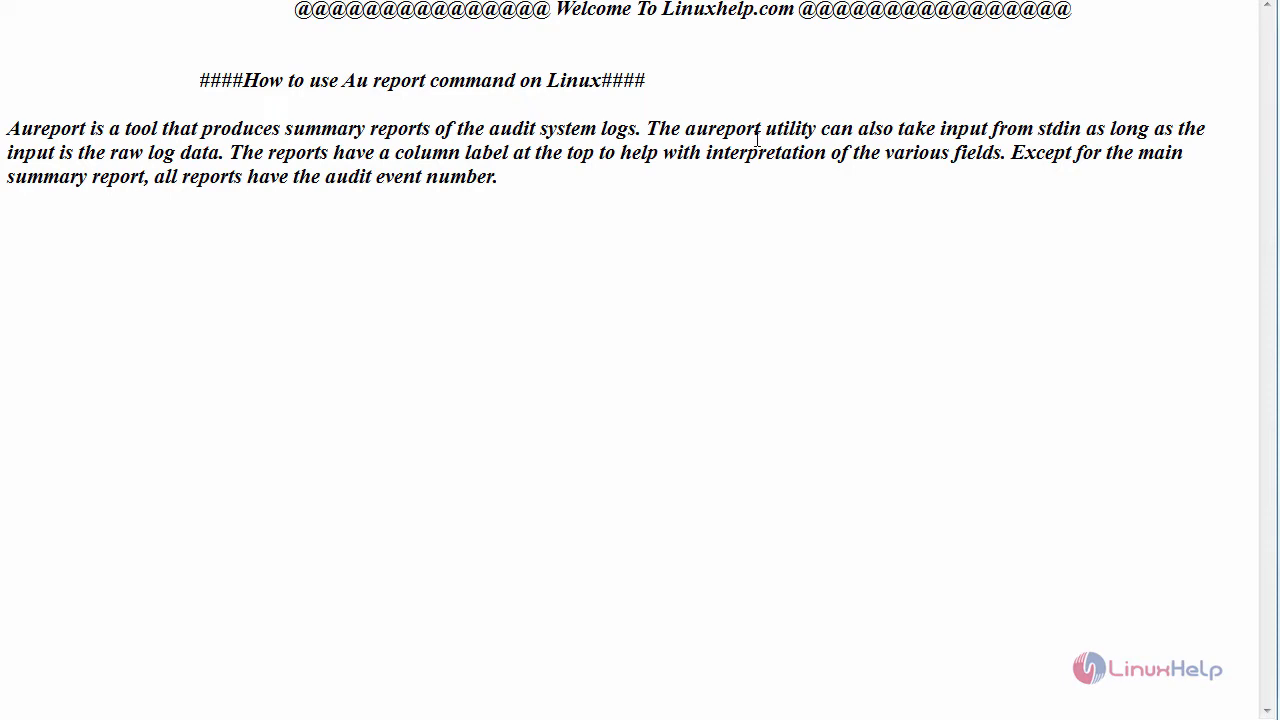
mouse_move(912, 145)
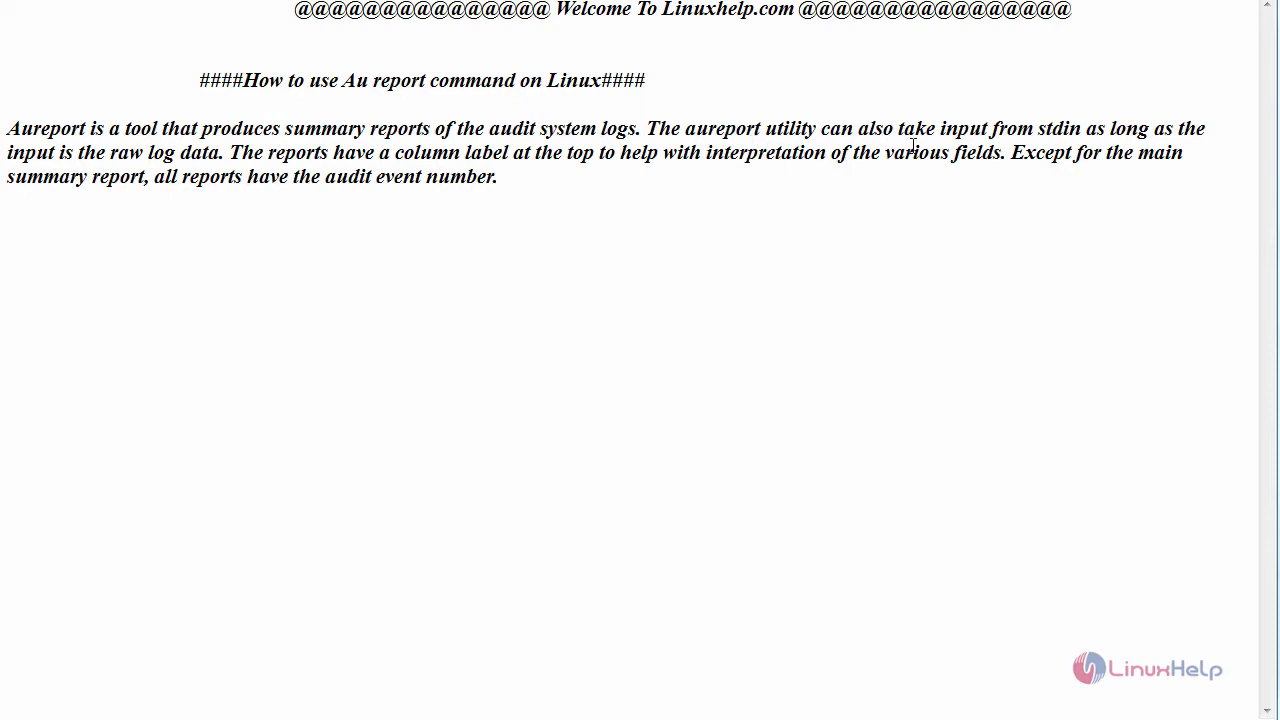
mouse_move(94, 145)
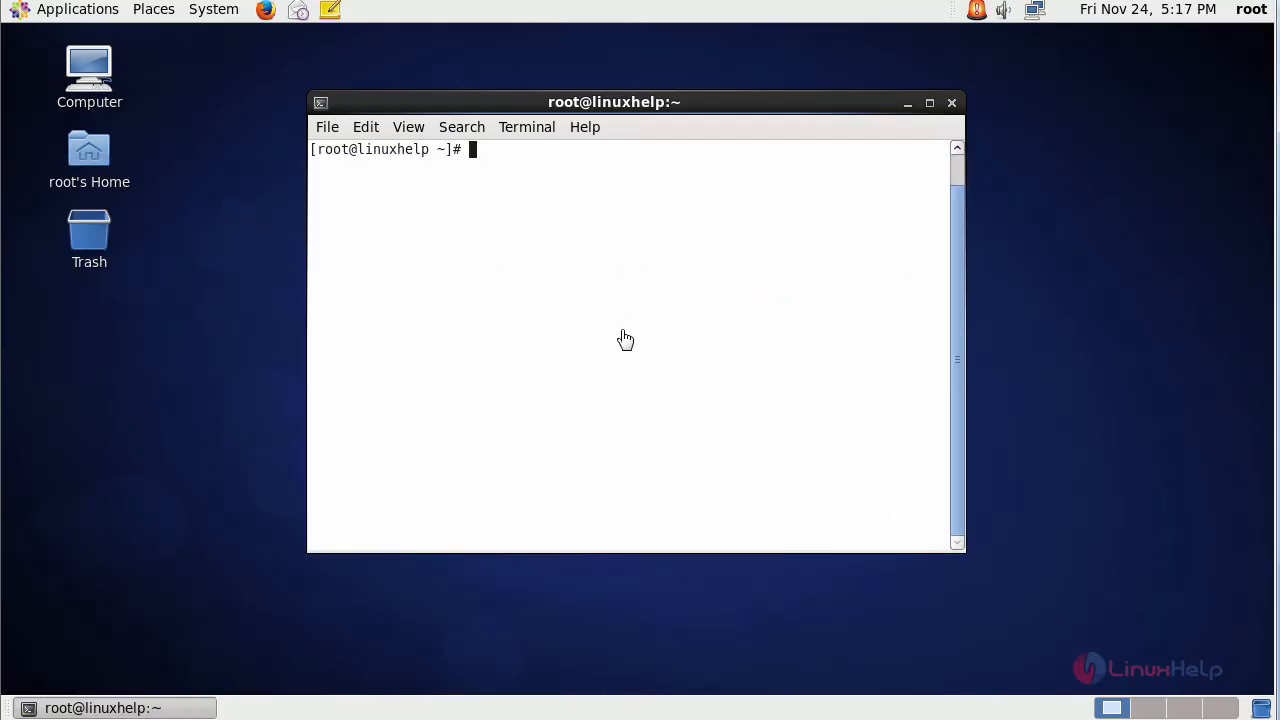
mouse_move(622, 331)
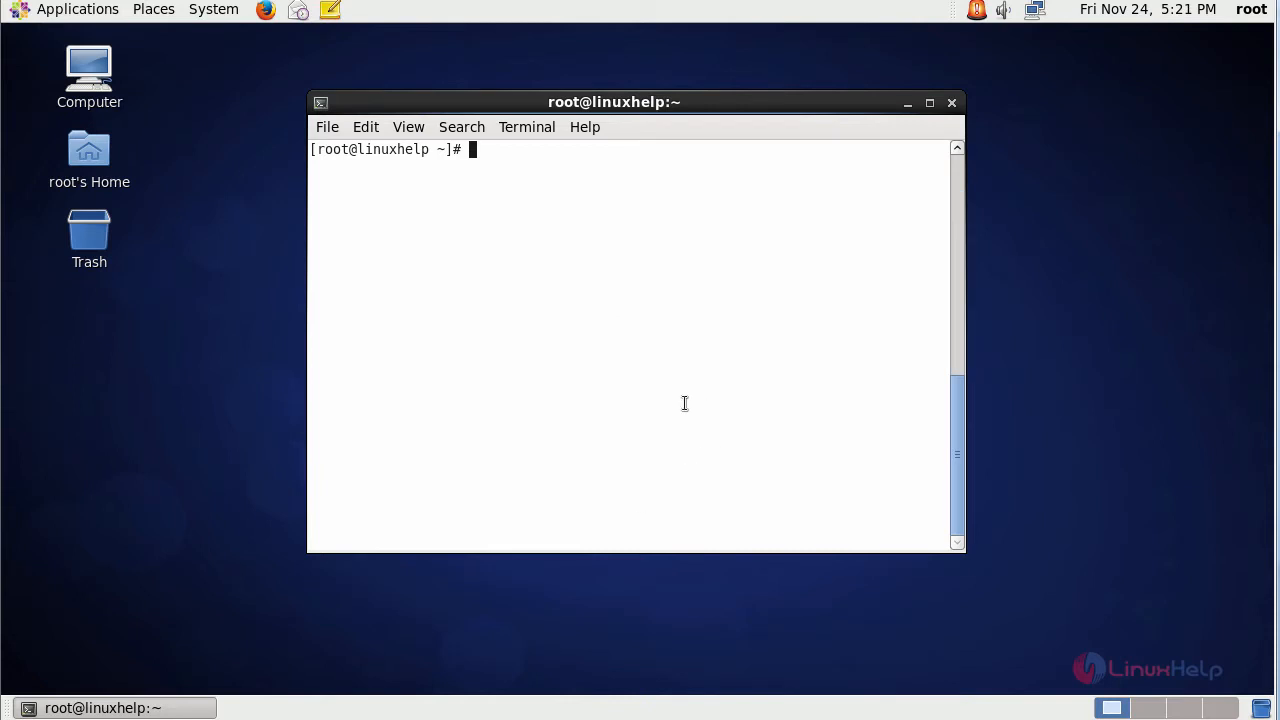
mouse_move(507, 444)
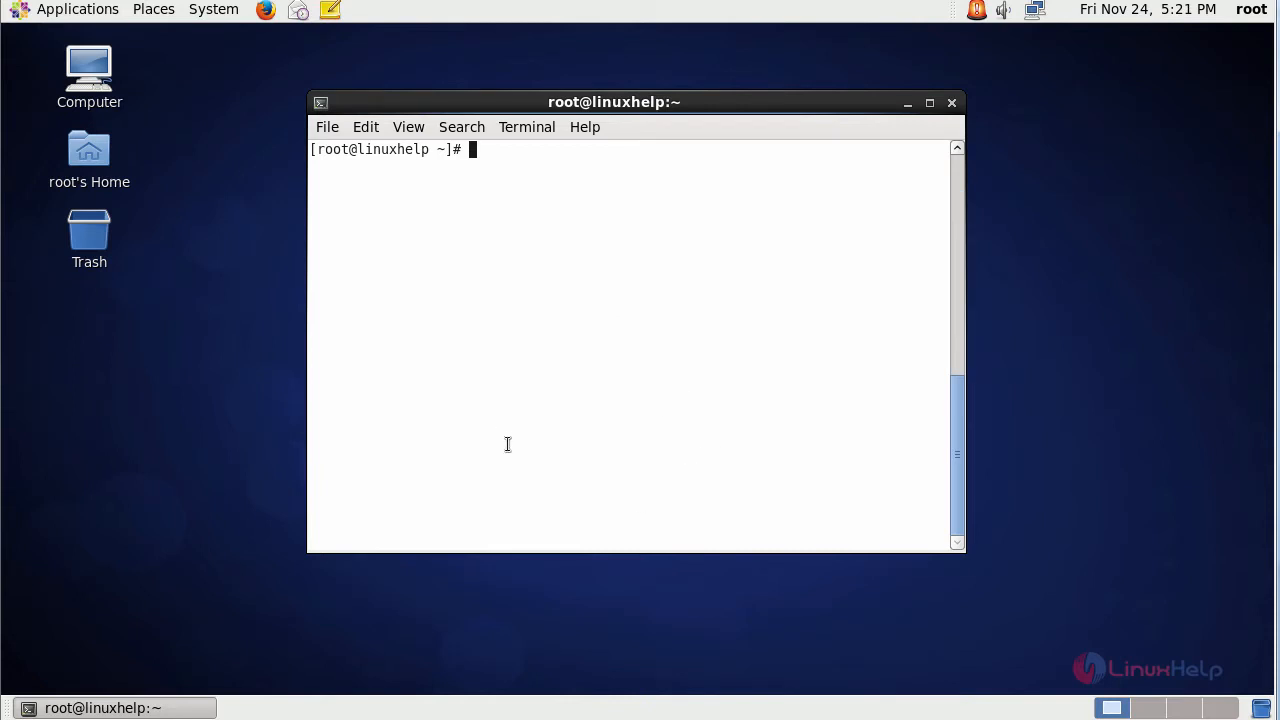
Step: View the aureport manual page with man aureport, then quit it
text(m)
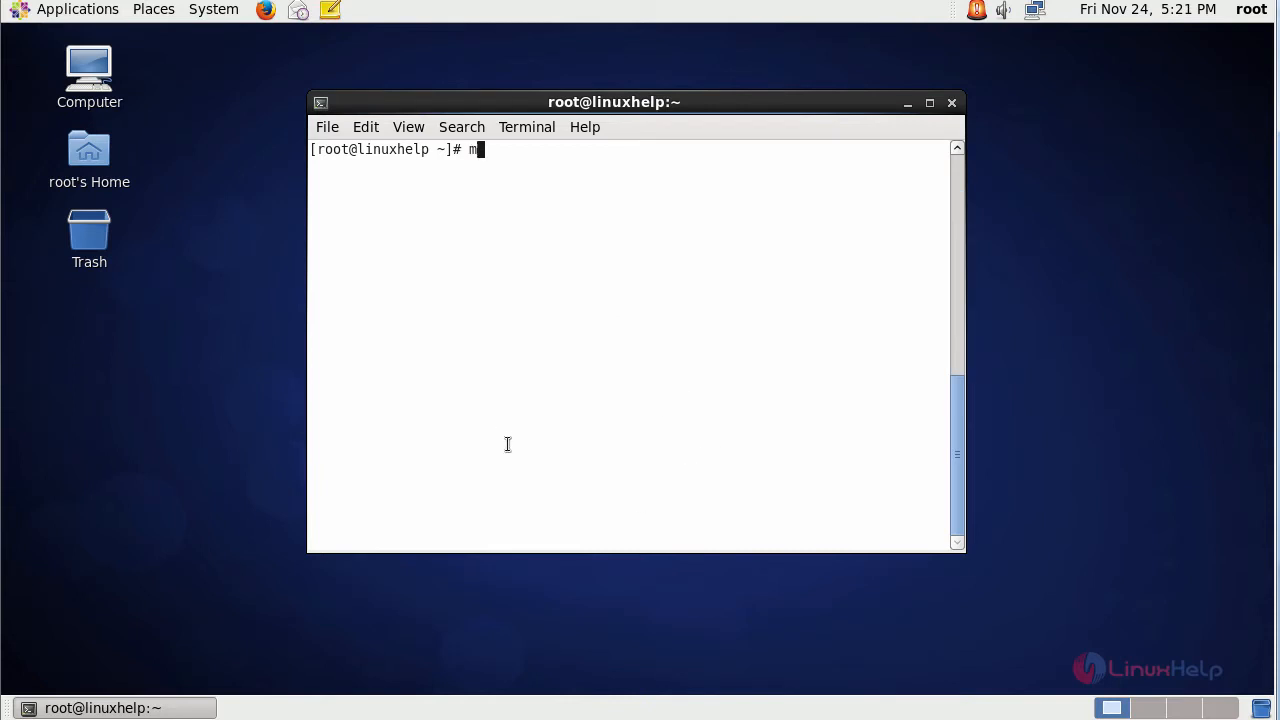
text(an au)
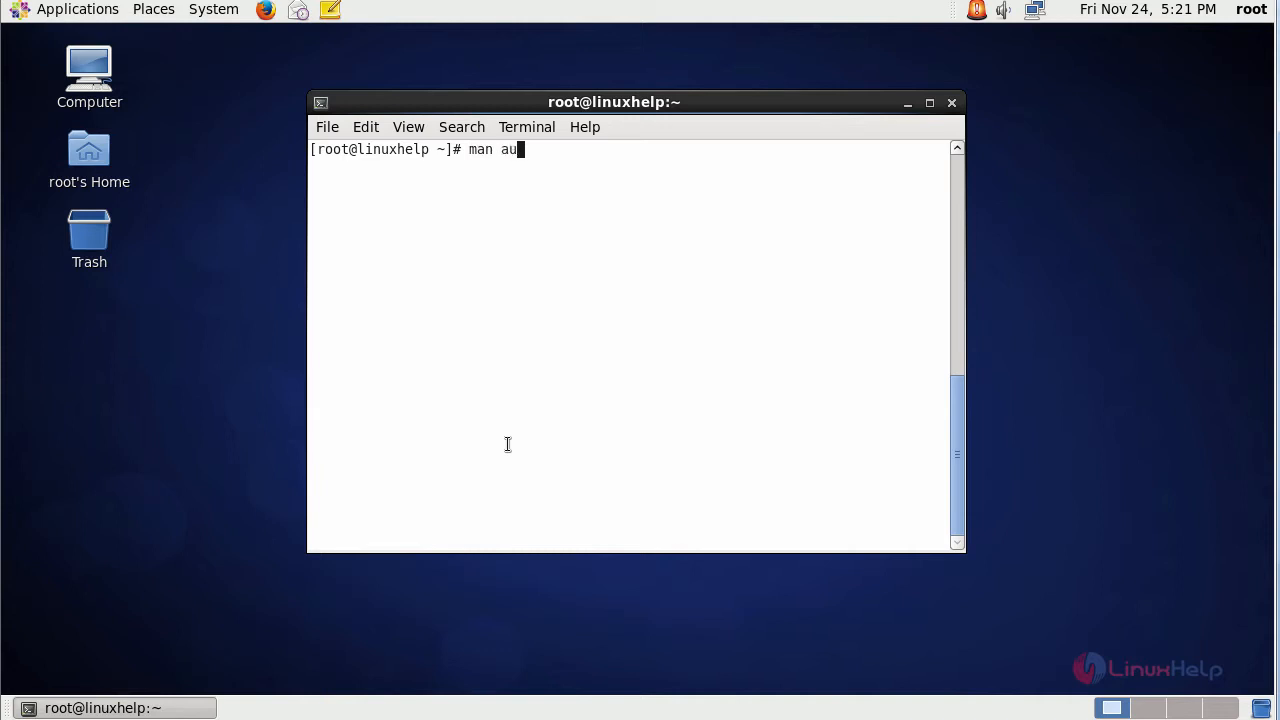
text(repo)
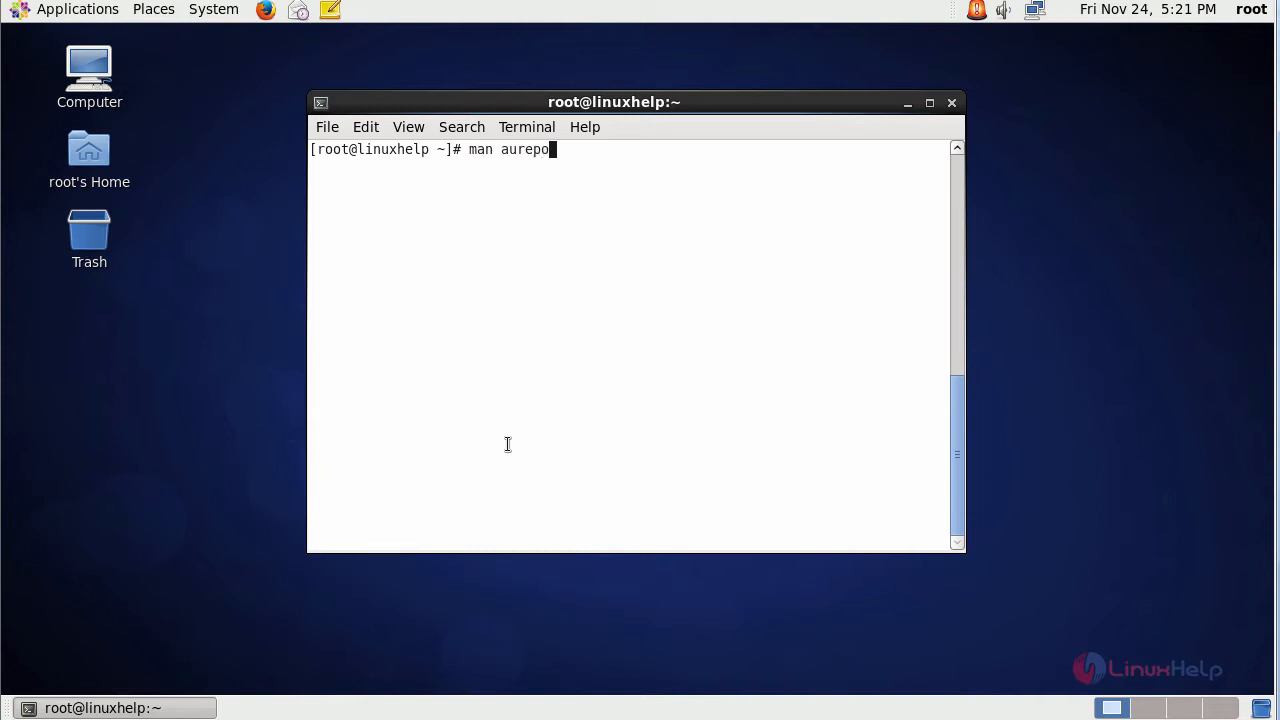
key(Return)
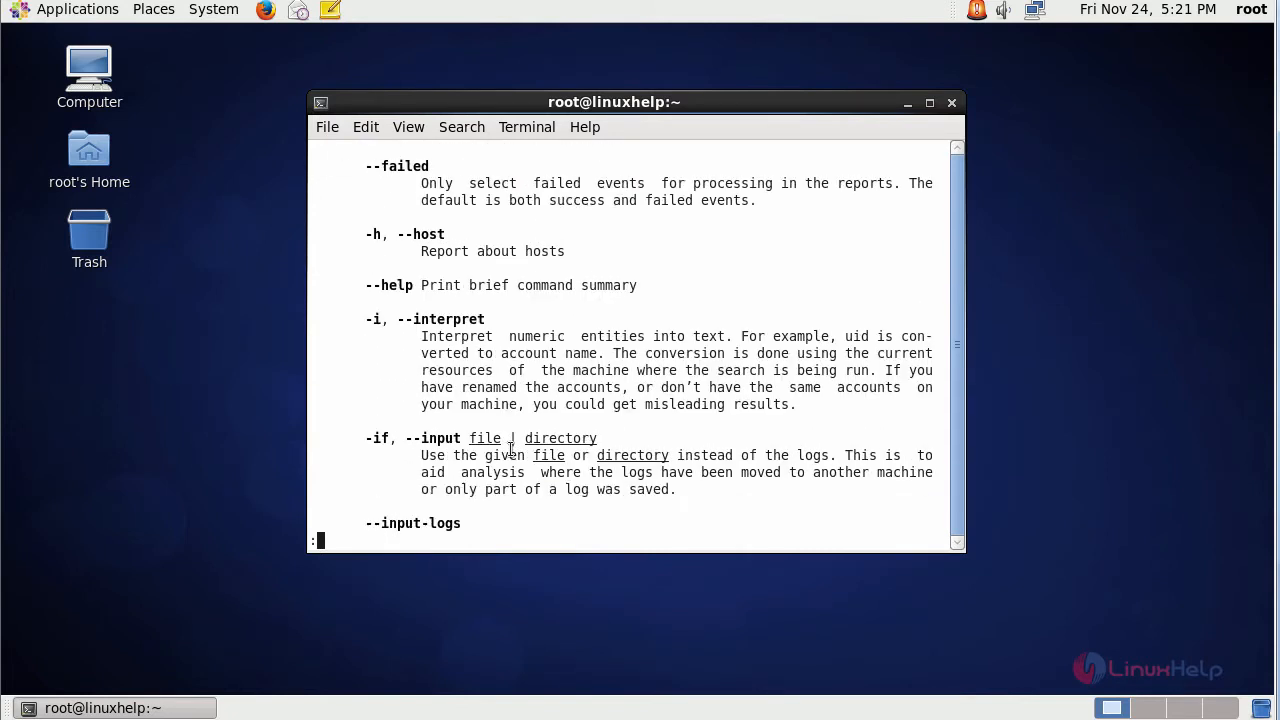
key(q)
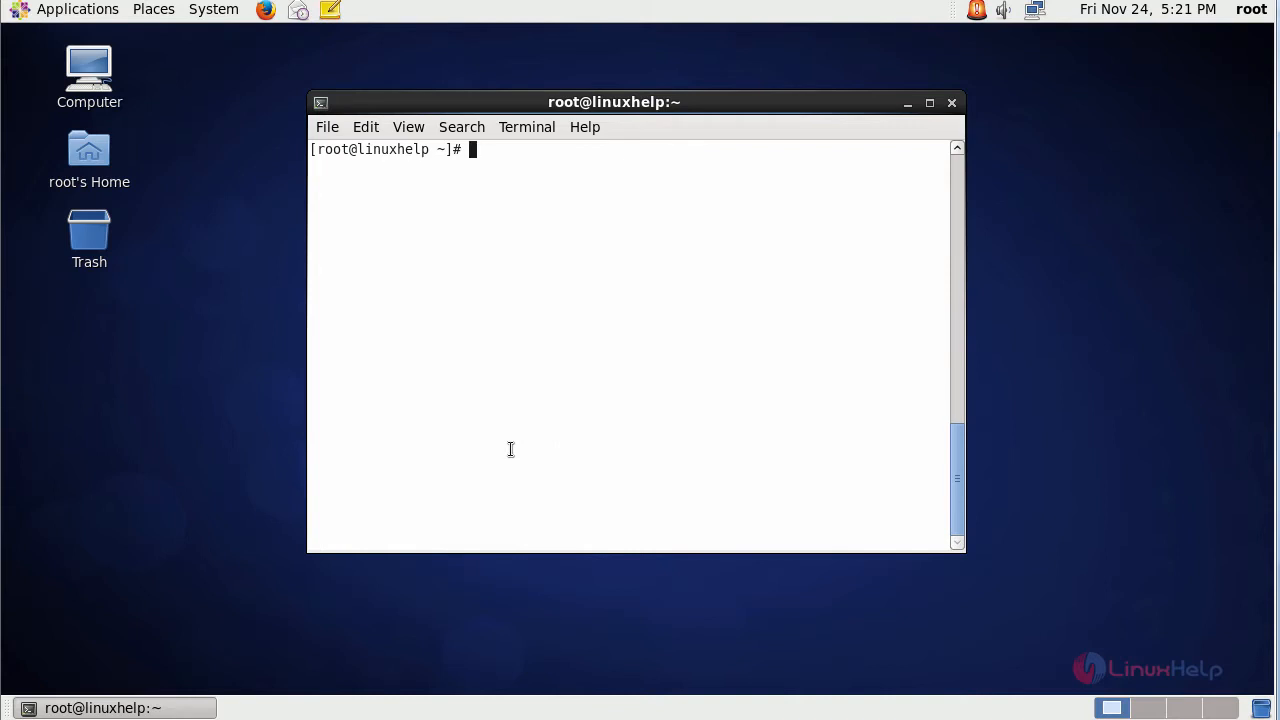
mouse_move(620, 323)
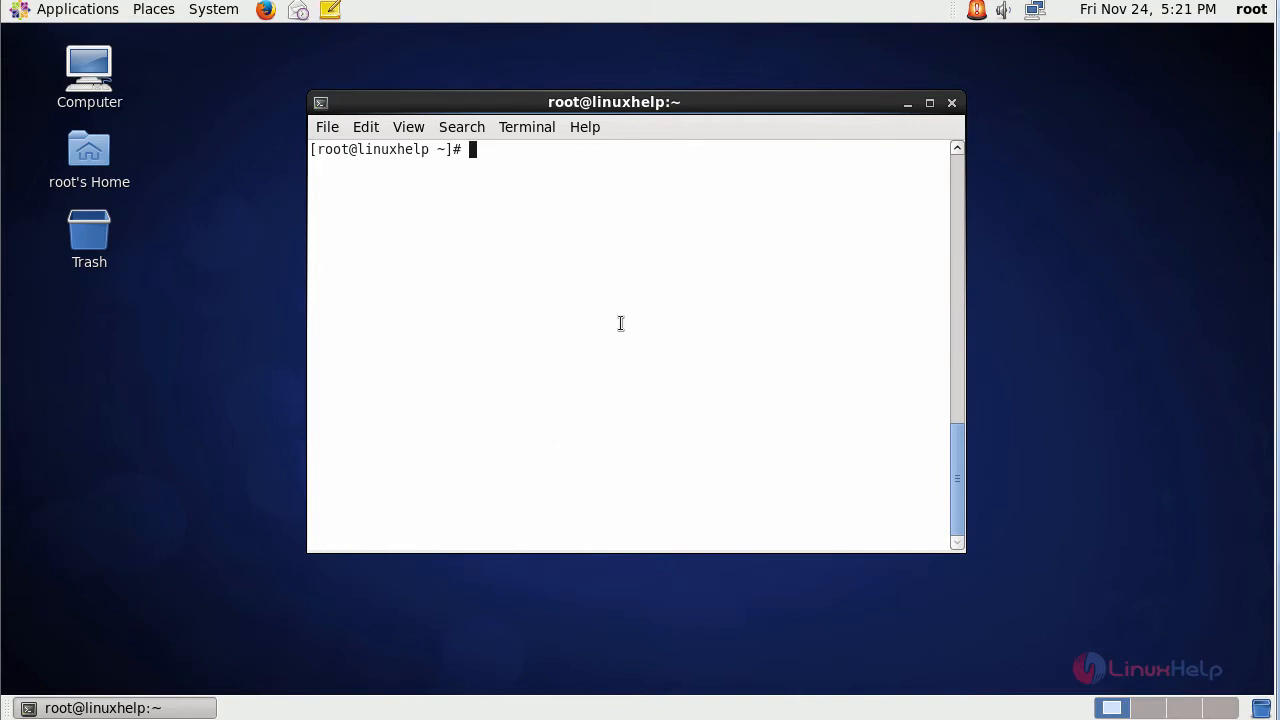
mouse_move(549, 341)
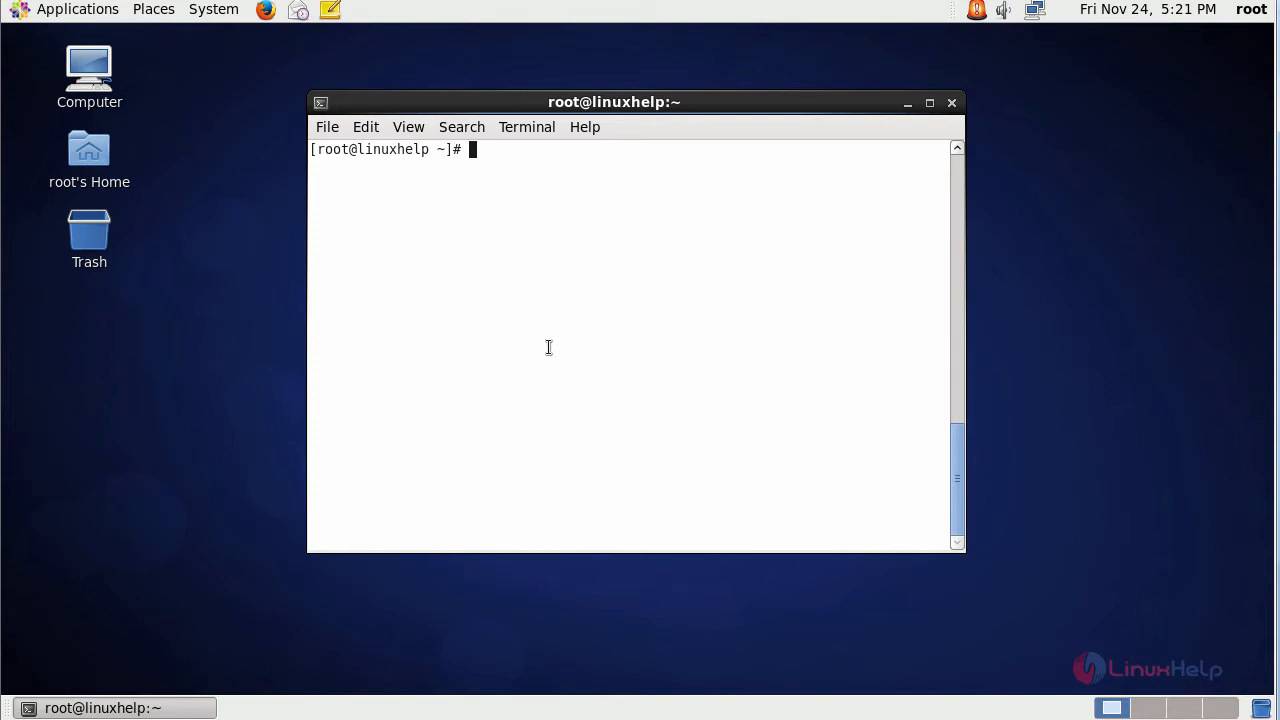
mouse_move(495, 343)
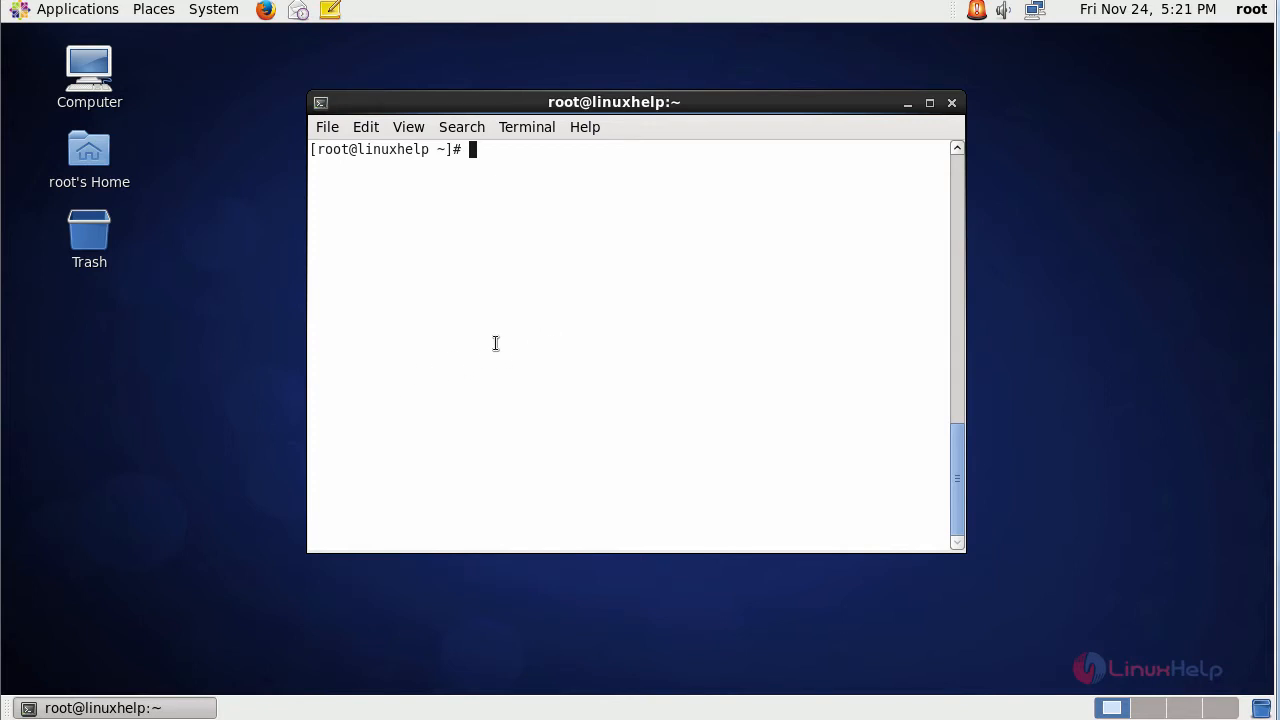
Step: Run aureport and scroll through the audit summary report
text(aureport)
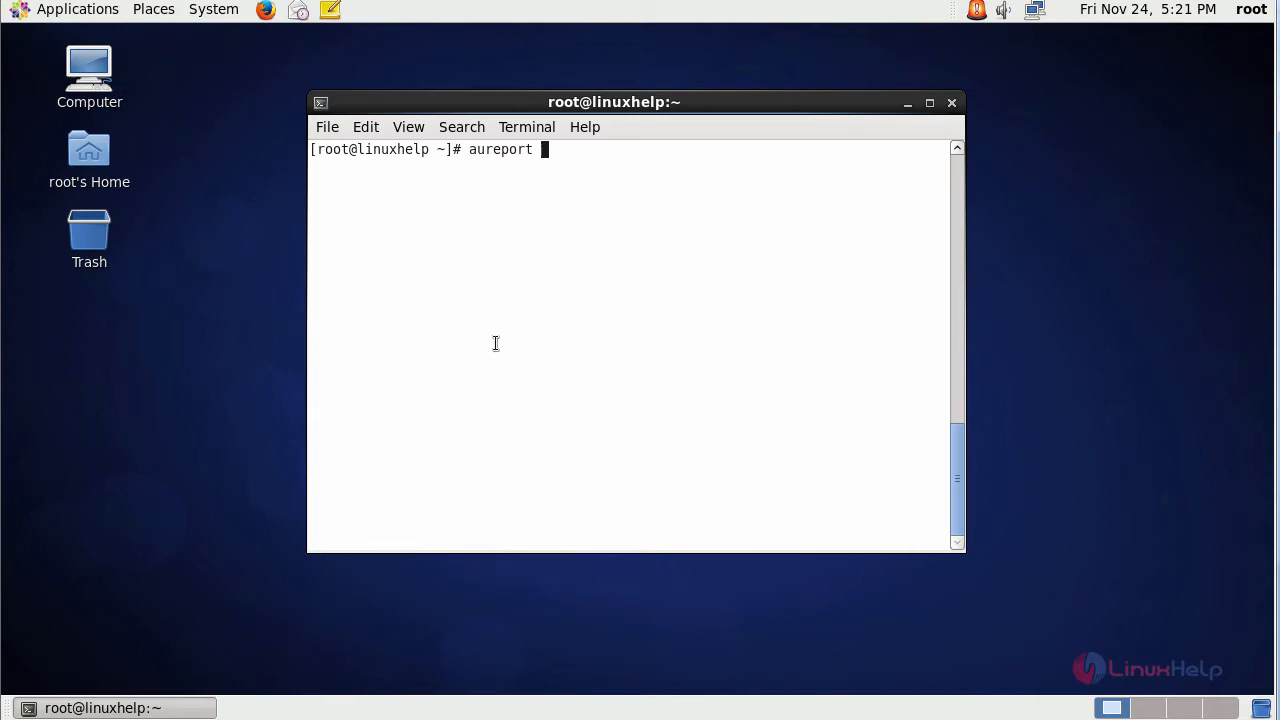
key(Return)
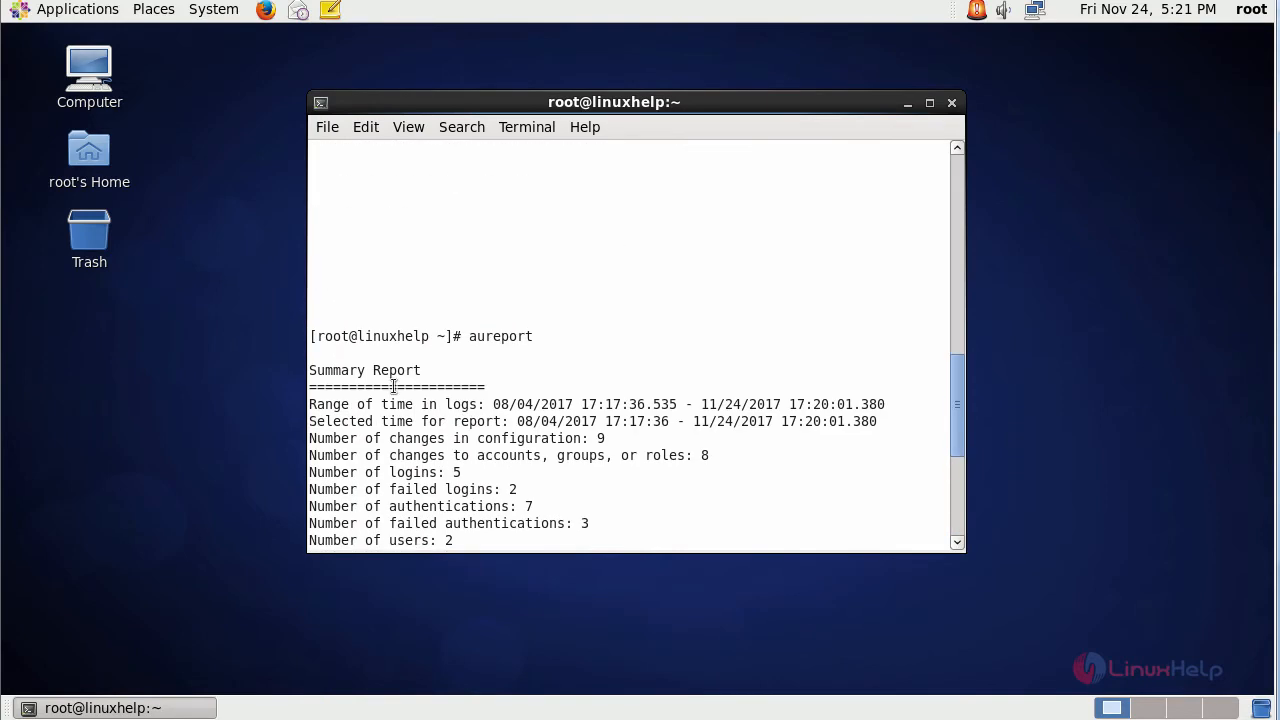
scroll(down, 3)
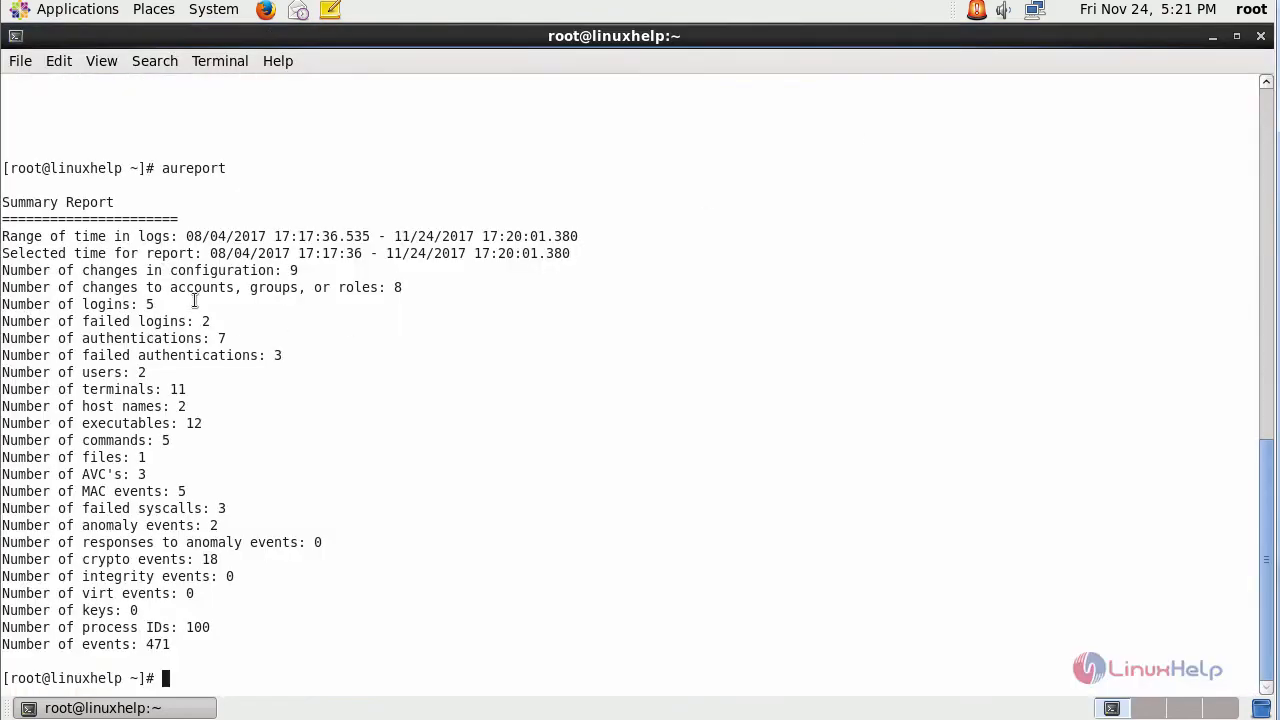
mouse_move(57, 294)
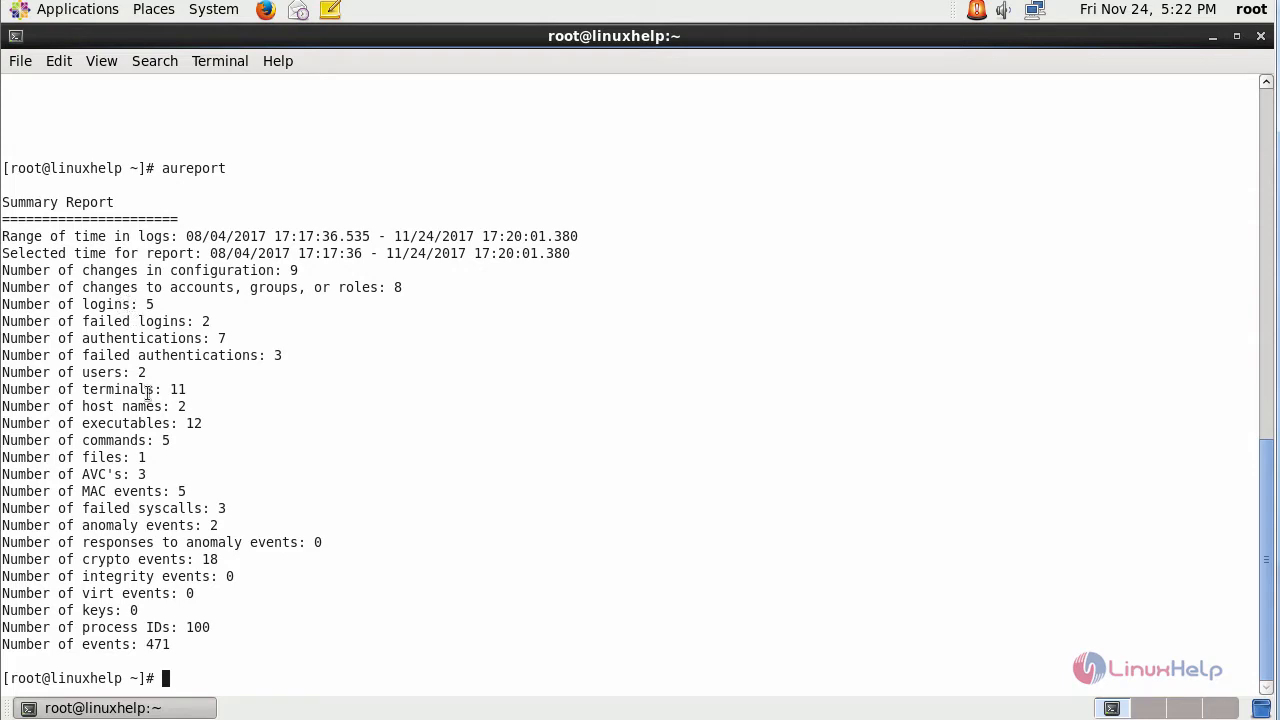
mouse_move(226, 667)
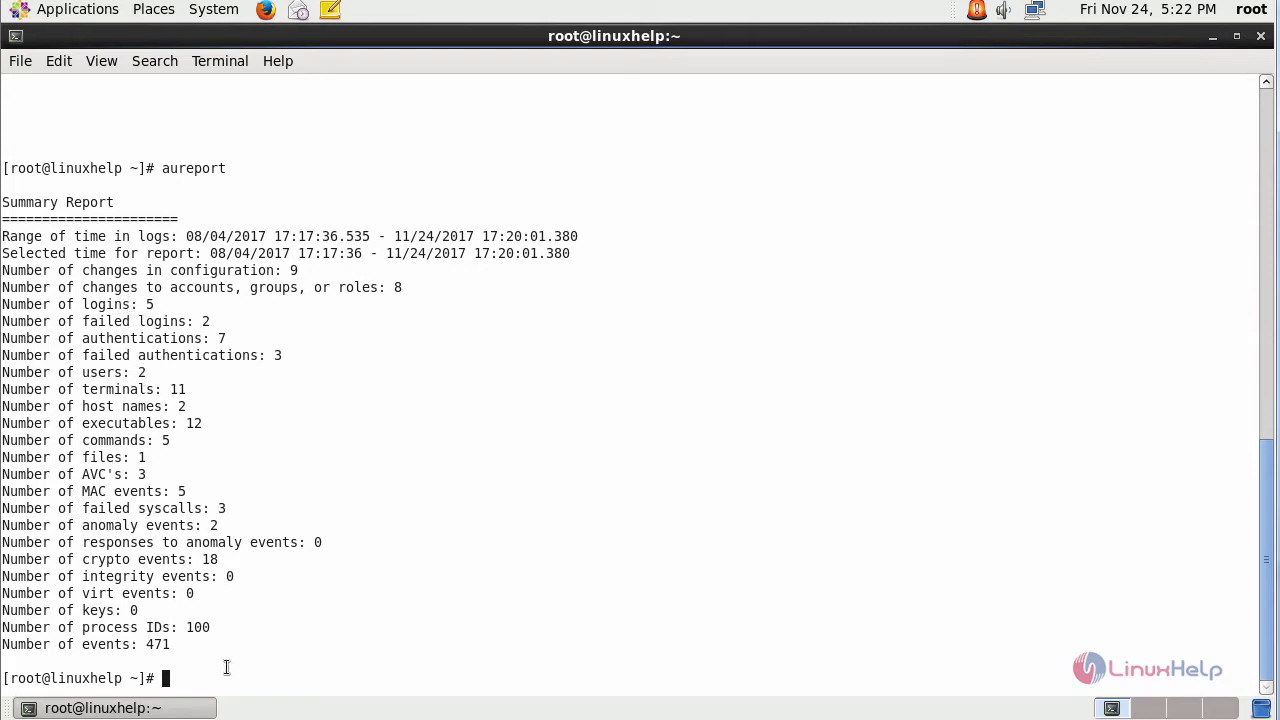
mouse_move(221, 664)
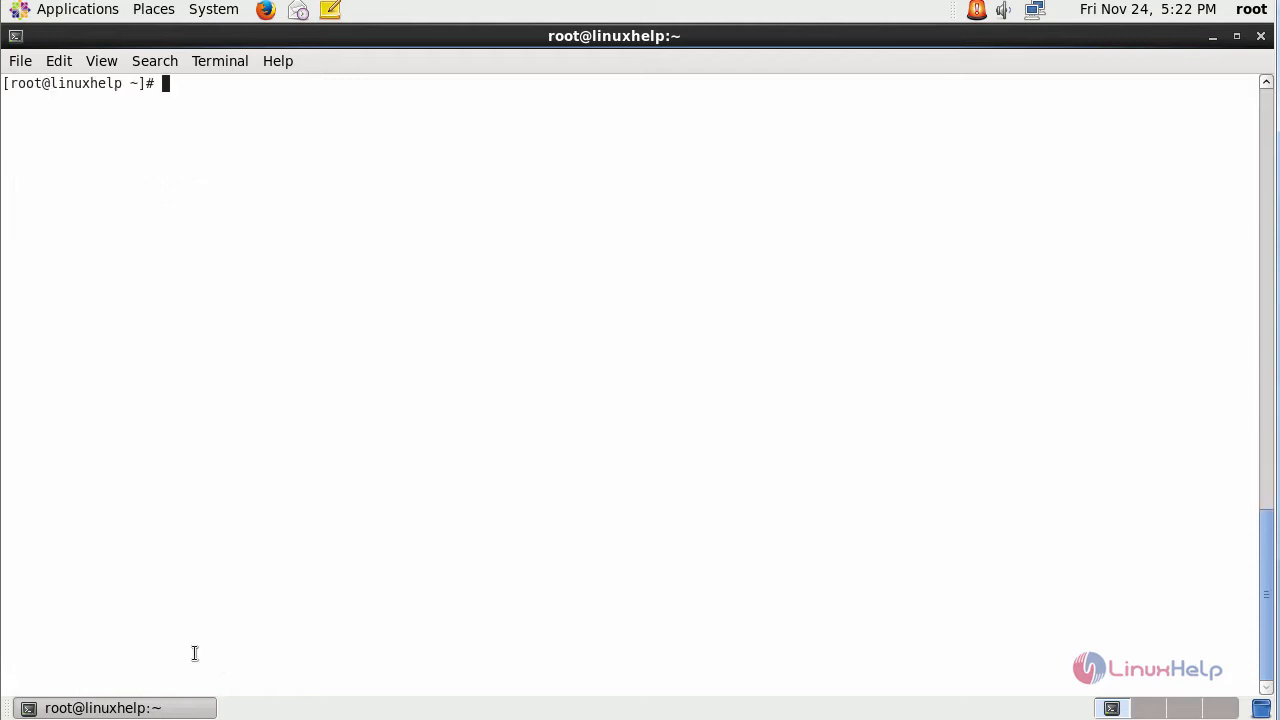
Step: Enter the start of the aureport - command for the authentication report
text(a)
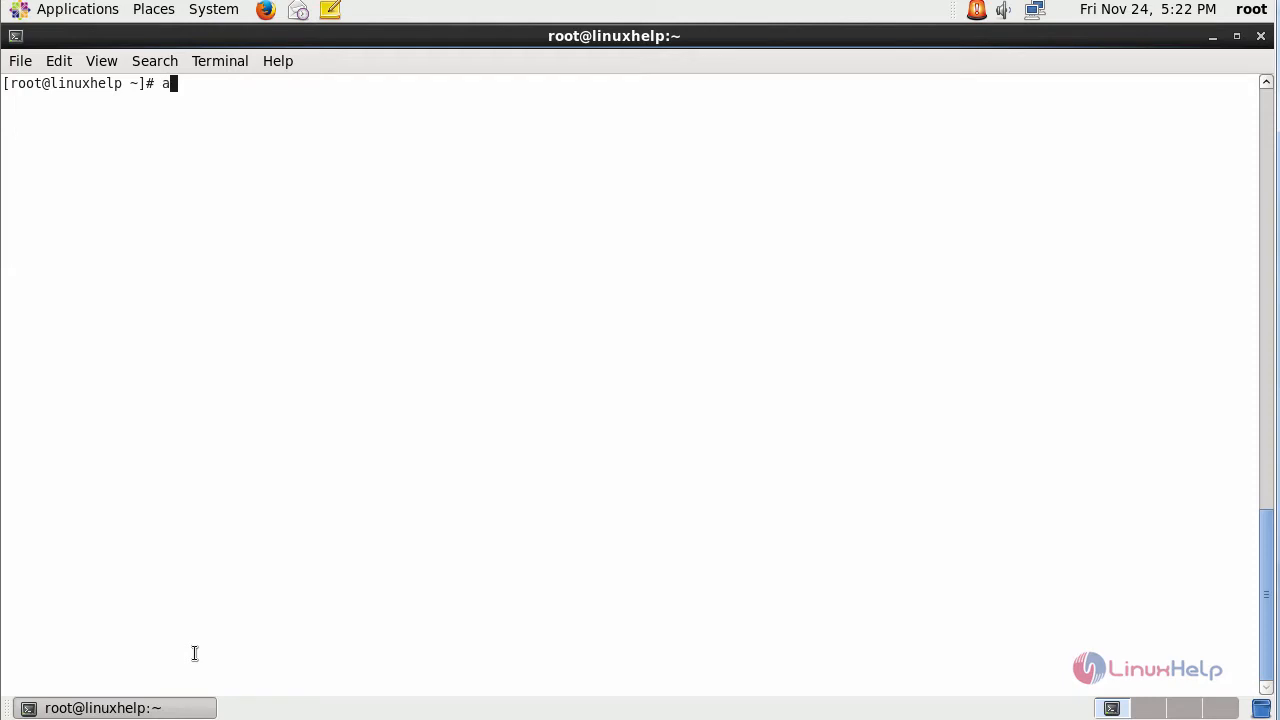
text(ureport)
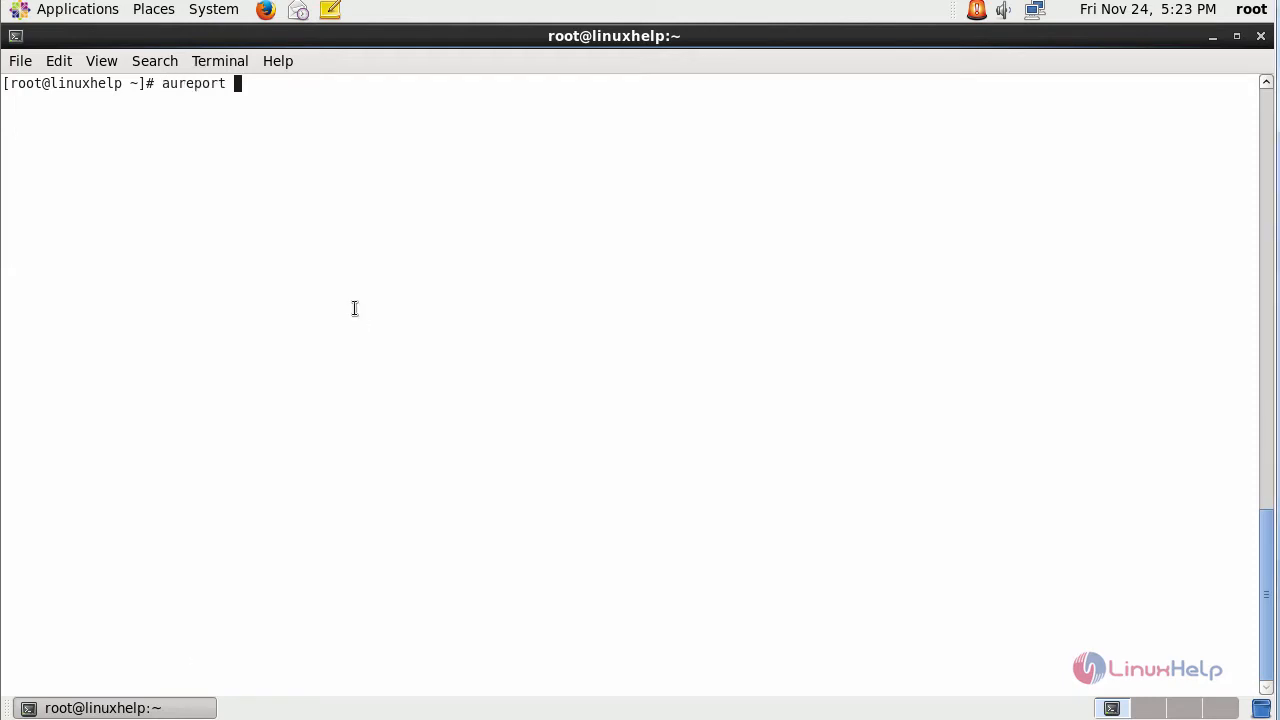
text(-au)
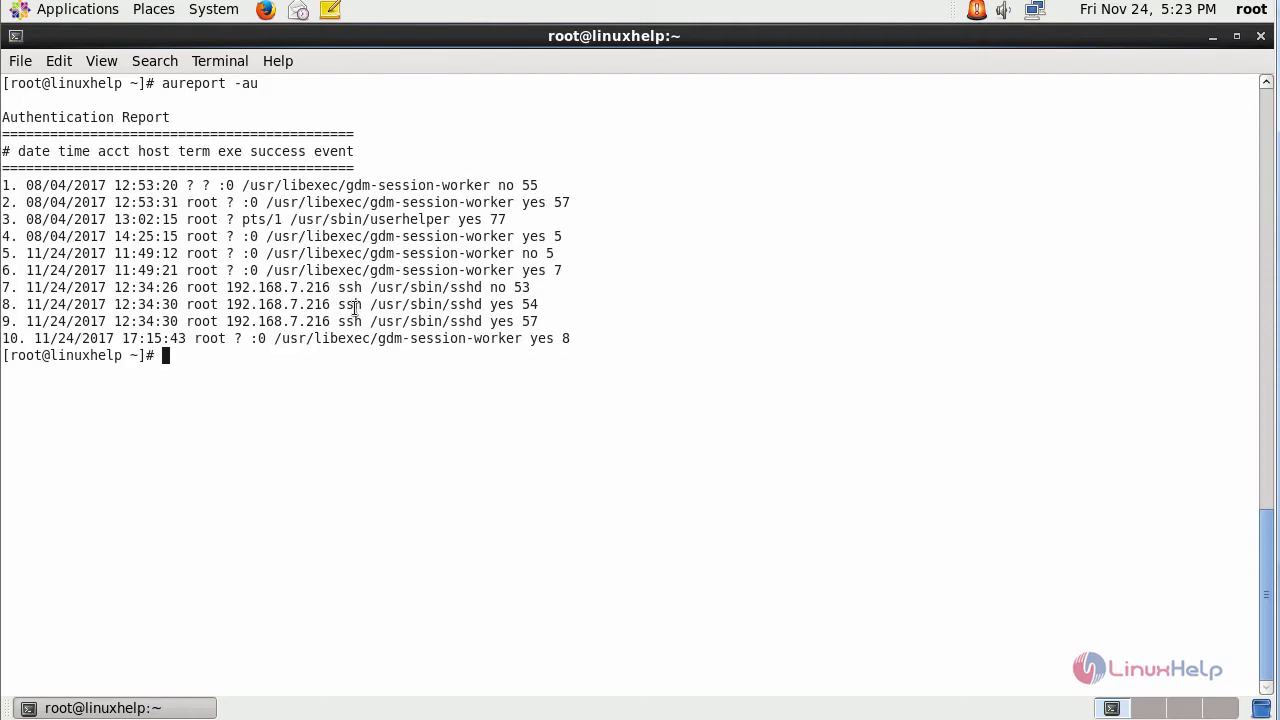
mouse_move(363, 338)
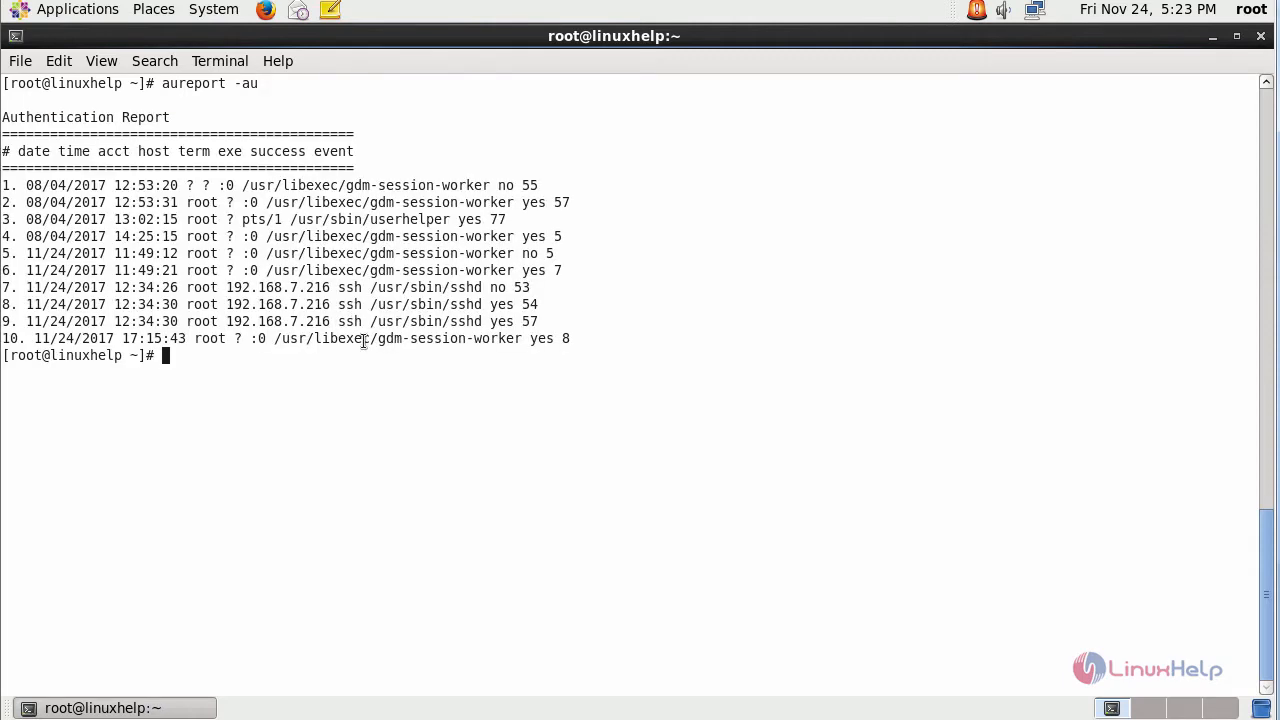
mouse_move(392, 362)
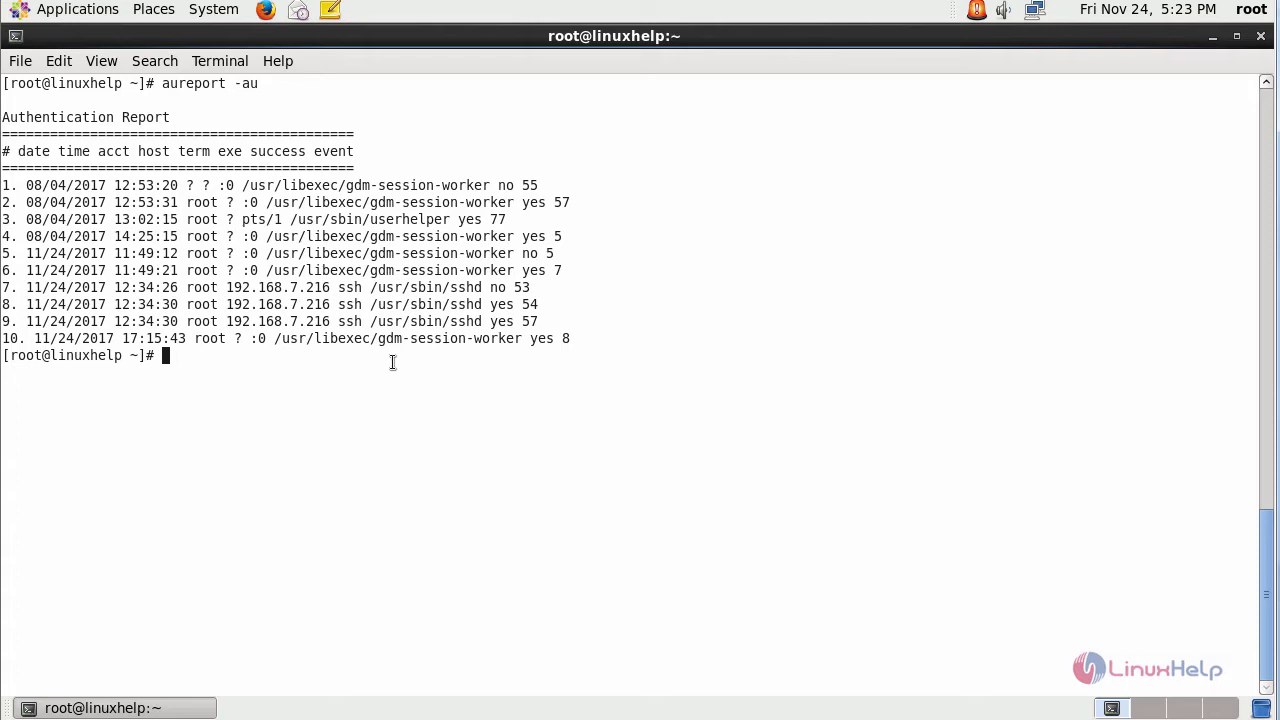
mouse_move(348, 304)
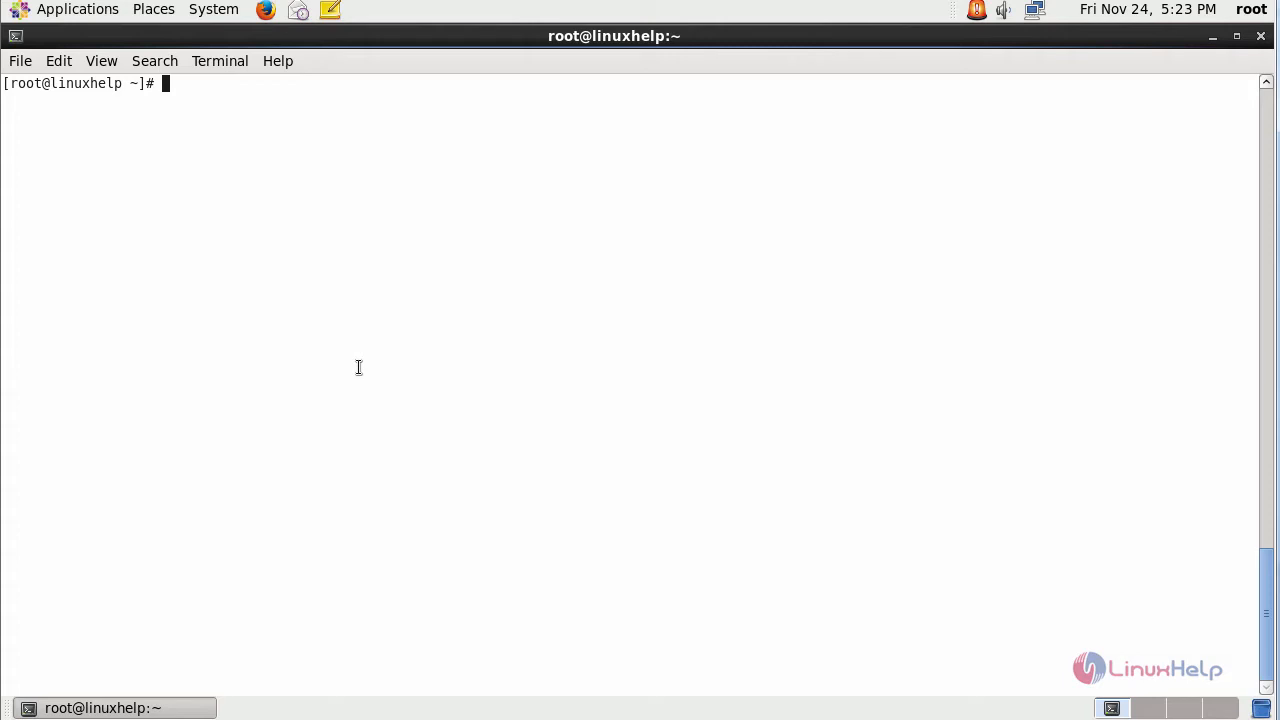
Step: Run aureport -a to show the AVC report of three denied SELinux events
text(aureport -au)
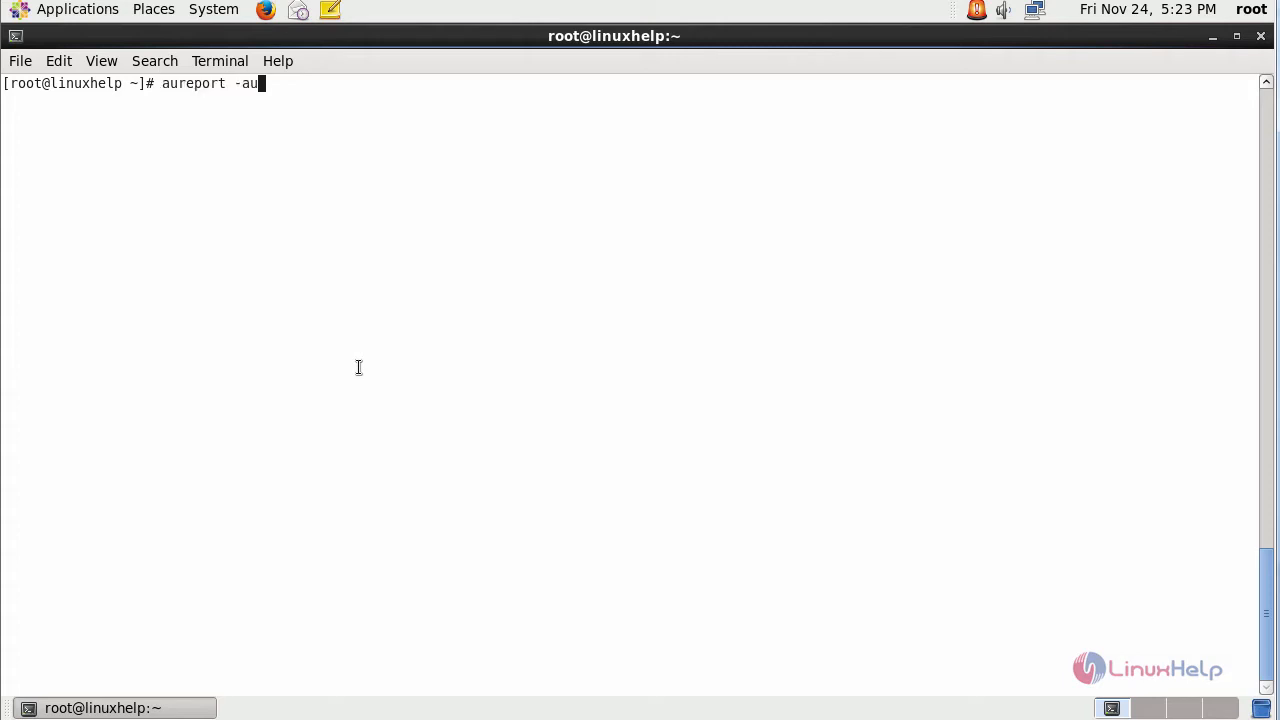
key(BackSpace)
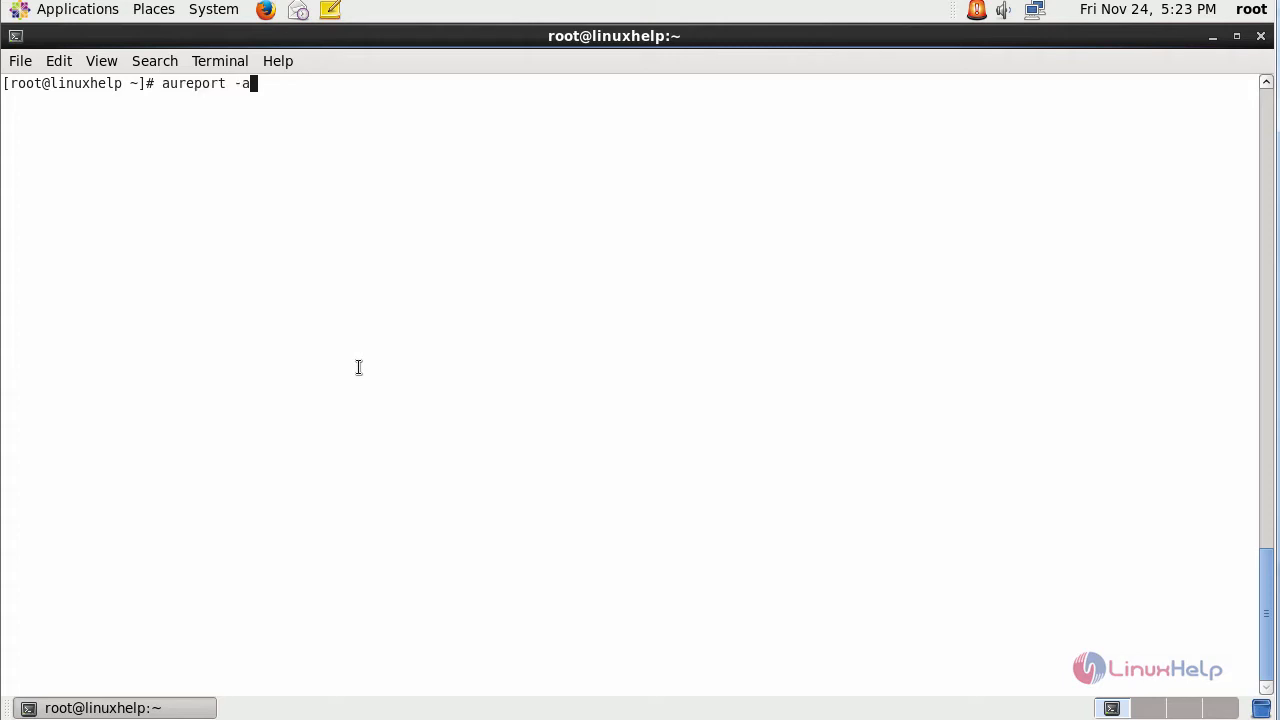
key(Return)
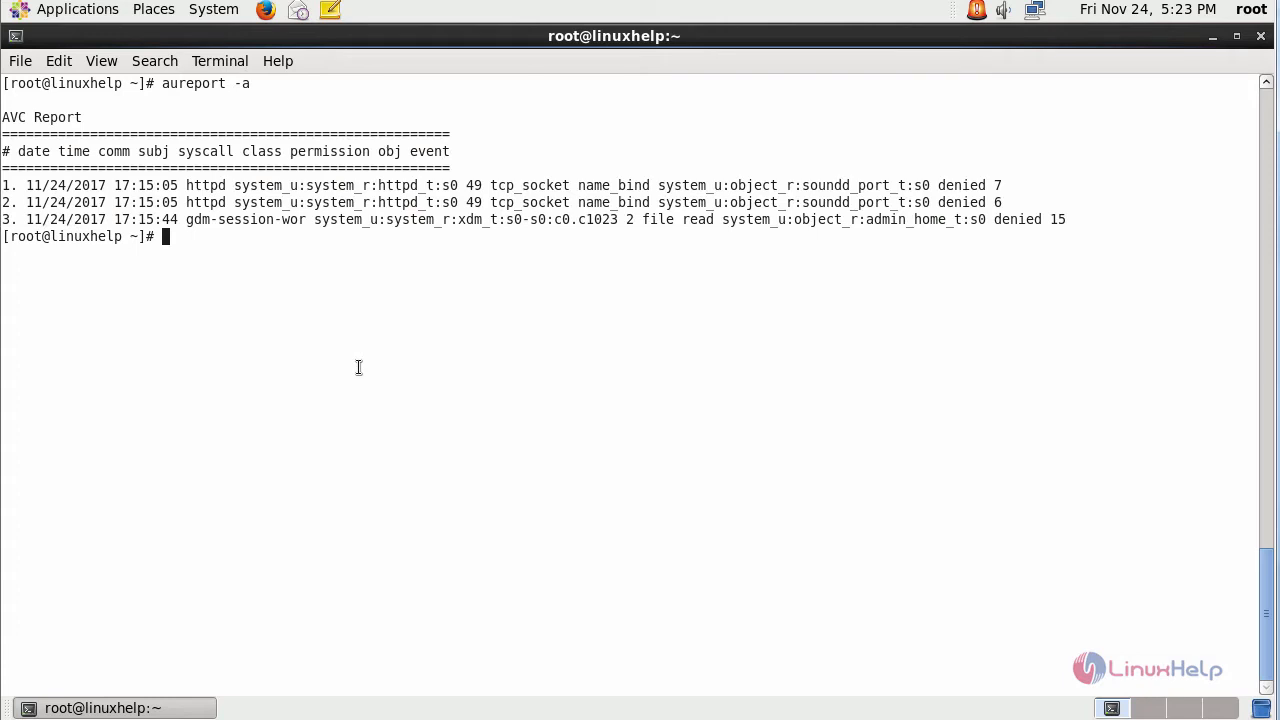
mouse_move(645, 310)
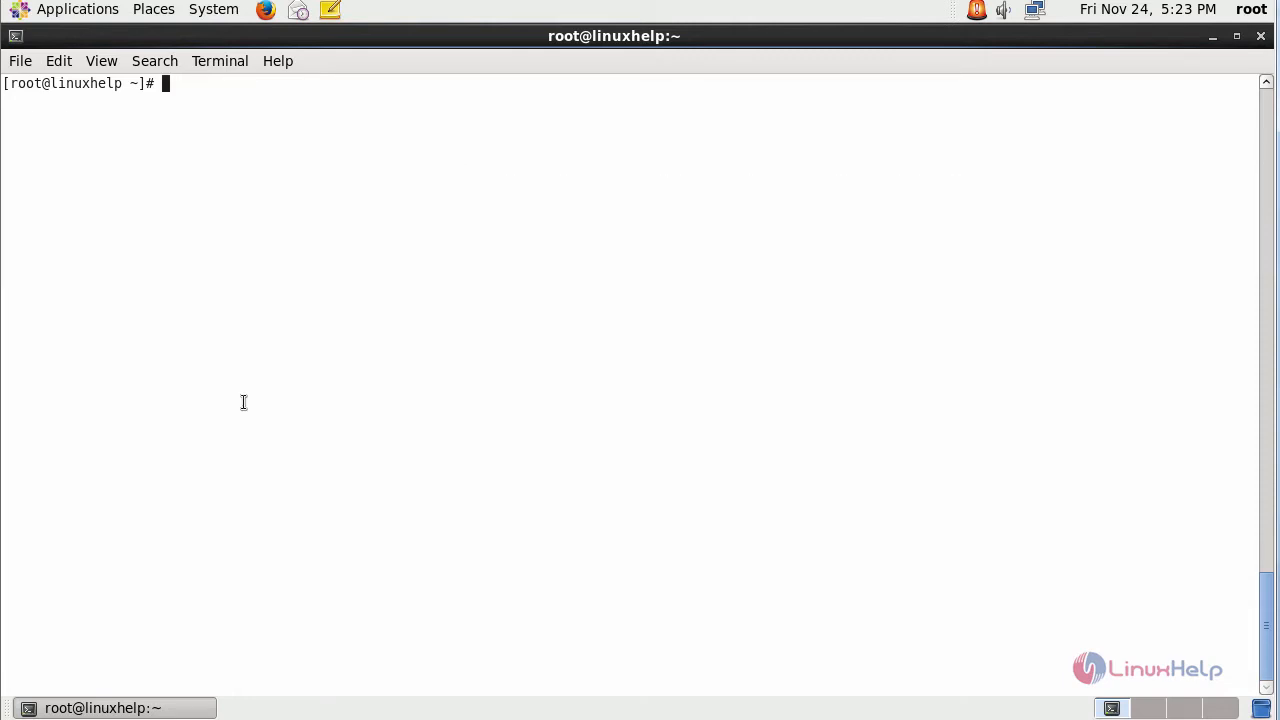
mouse_move(625, 459)
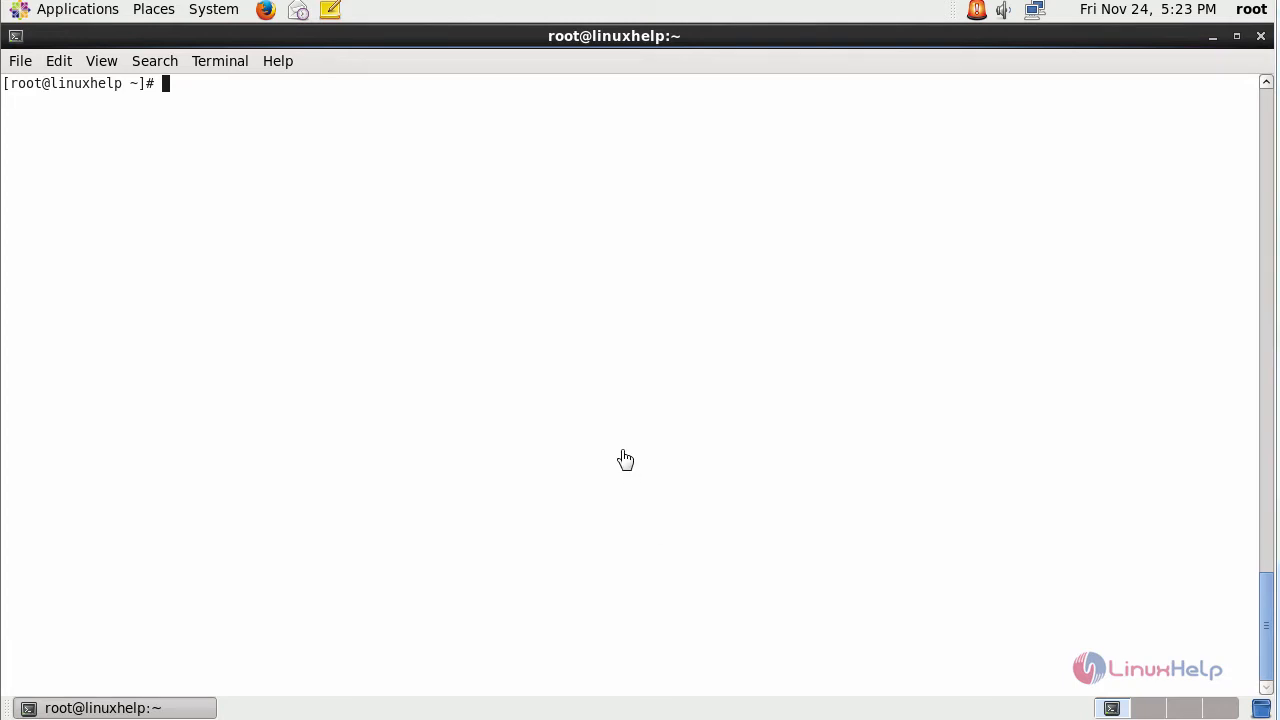
mouse_move(504, 440)
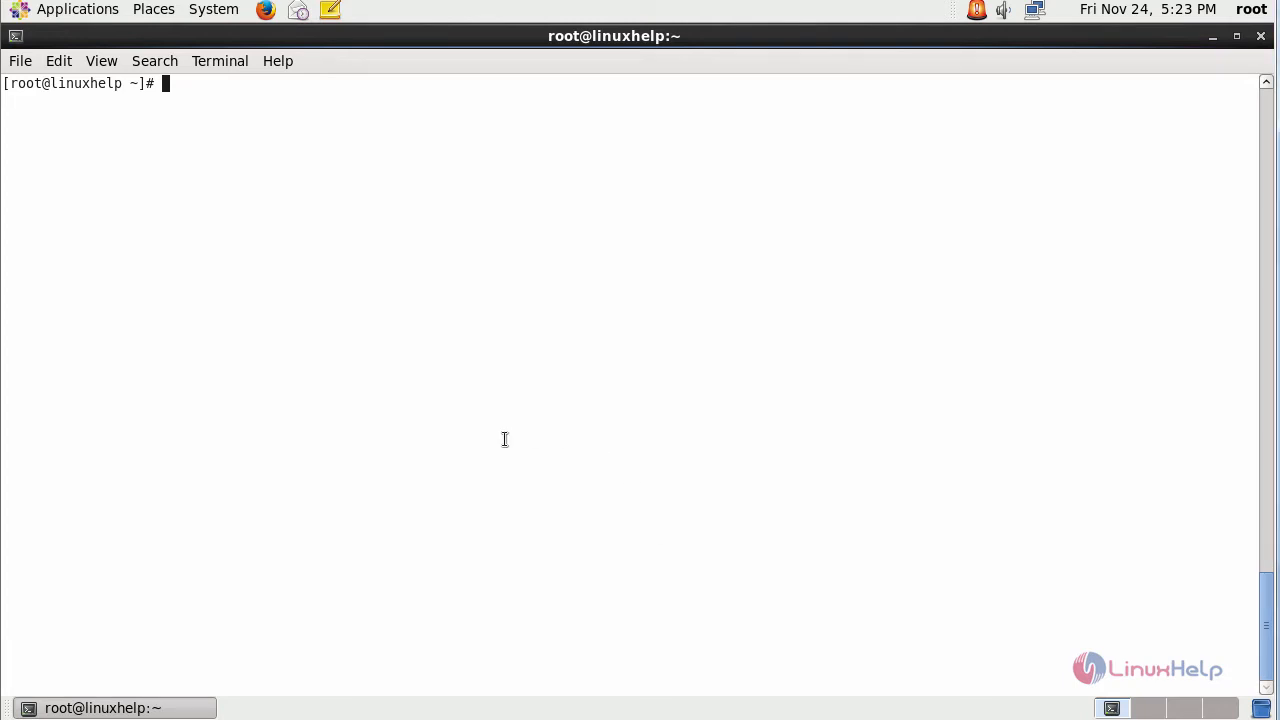
Step: Enter aureport -a at the prompt
text(aureport -a)
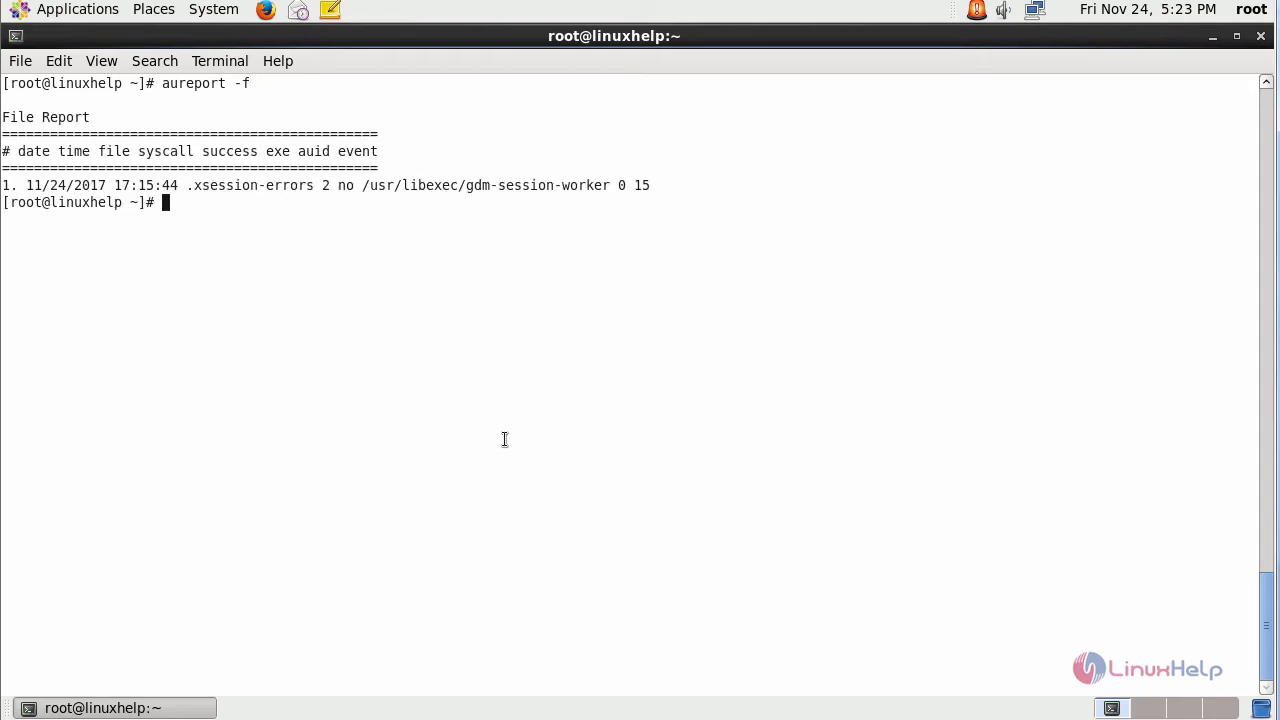
mouse_move(484, 354)
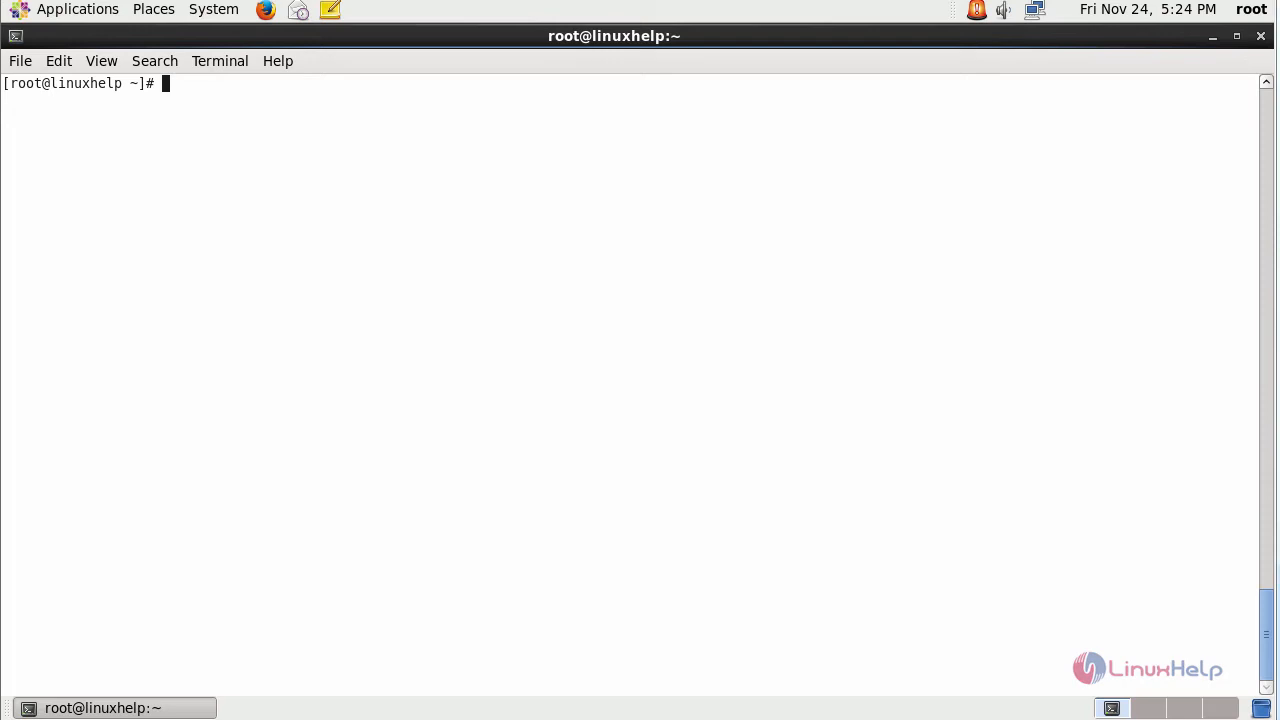
mouse_move(715, 308)
text(aureport -l)
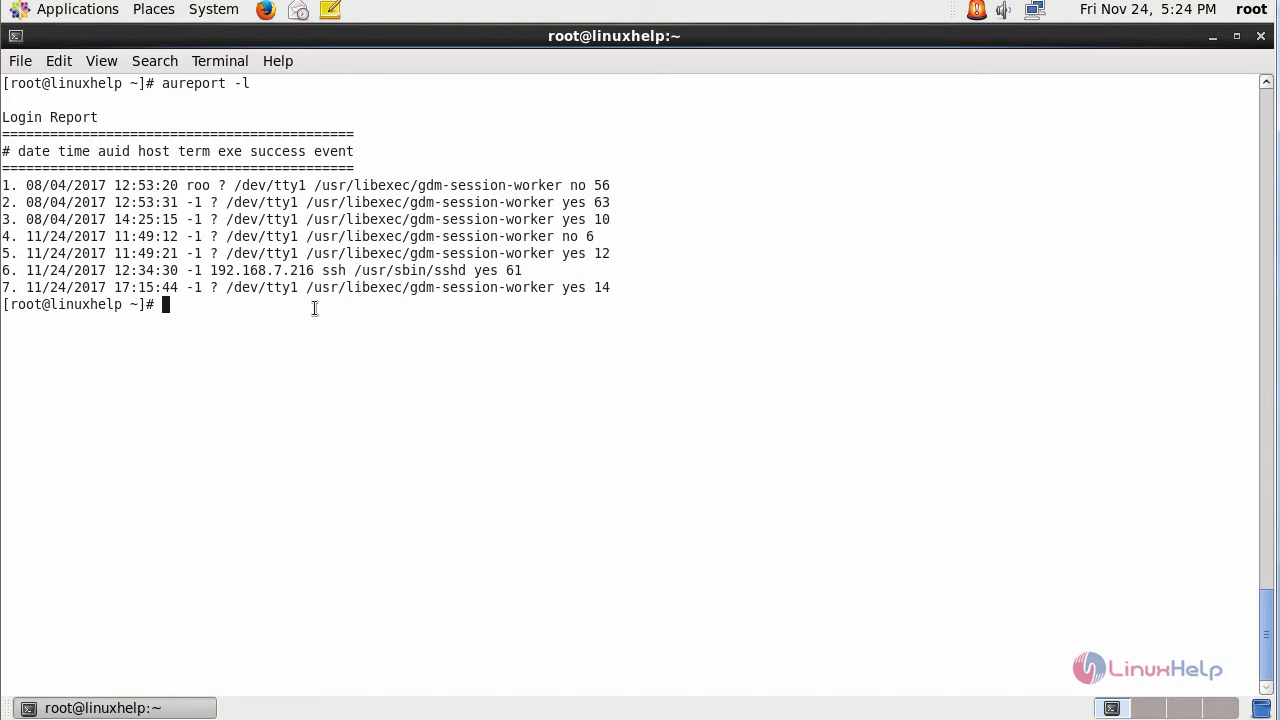
mouse_move(227, 265)
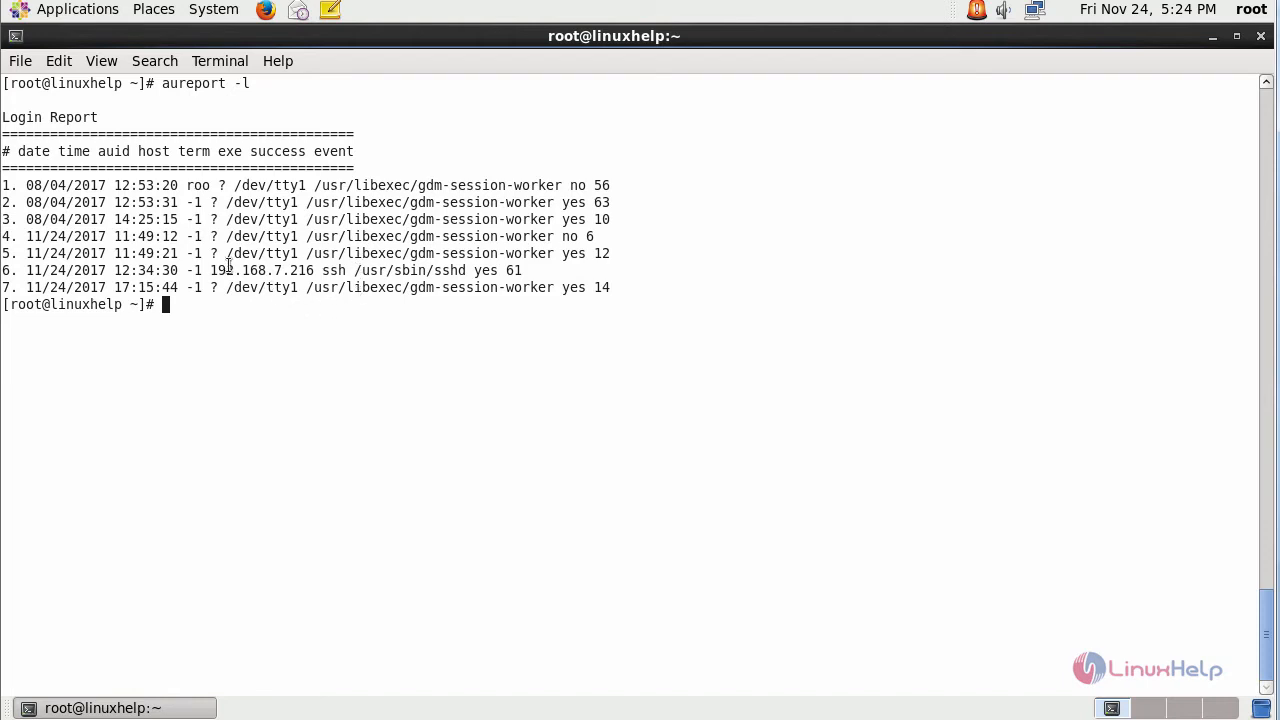
Step: Highlight the ssh login entry from 192.168.7.216, then deselect it
drag(210, 270, 525, 270)
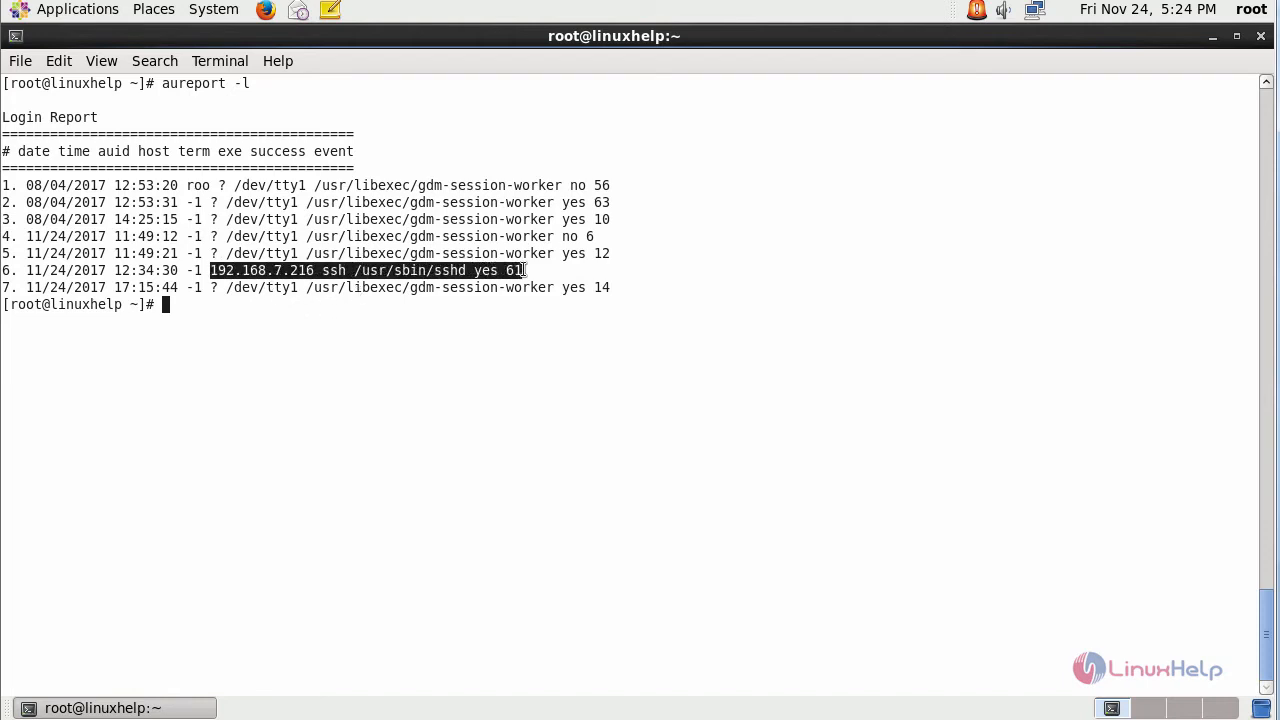
click(357, 307)
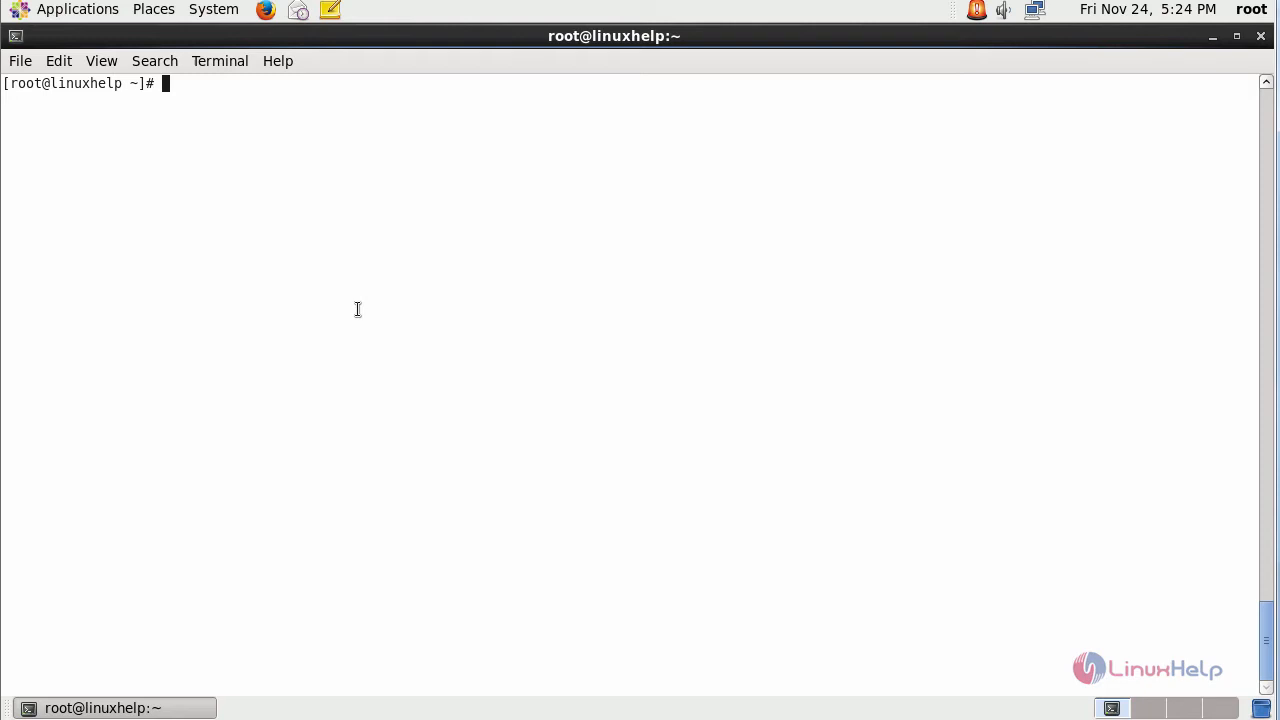
Step: Run the edited aureport command and scroll through its 391 executable event entries
text(aureport -l)
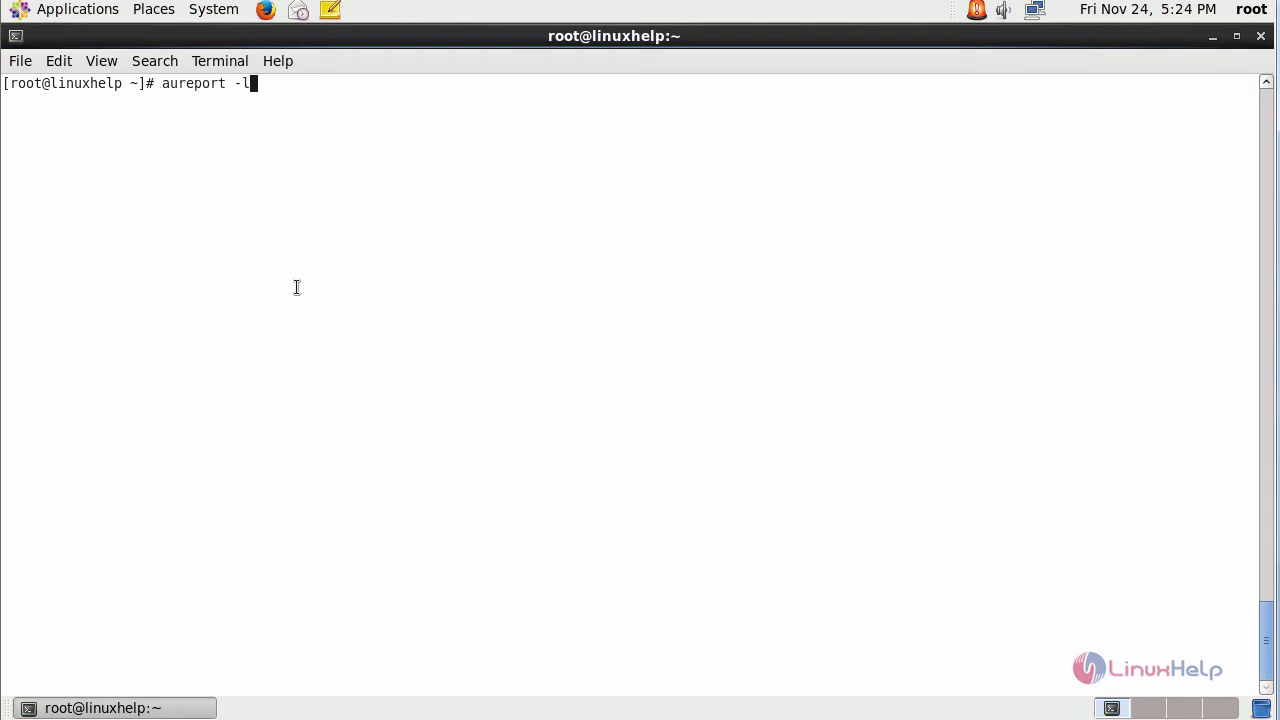
key(BackSpace)
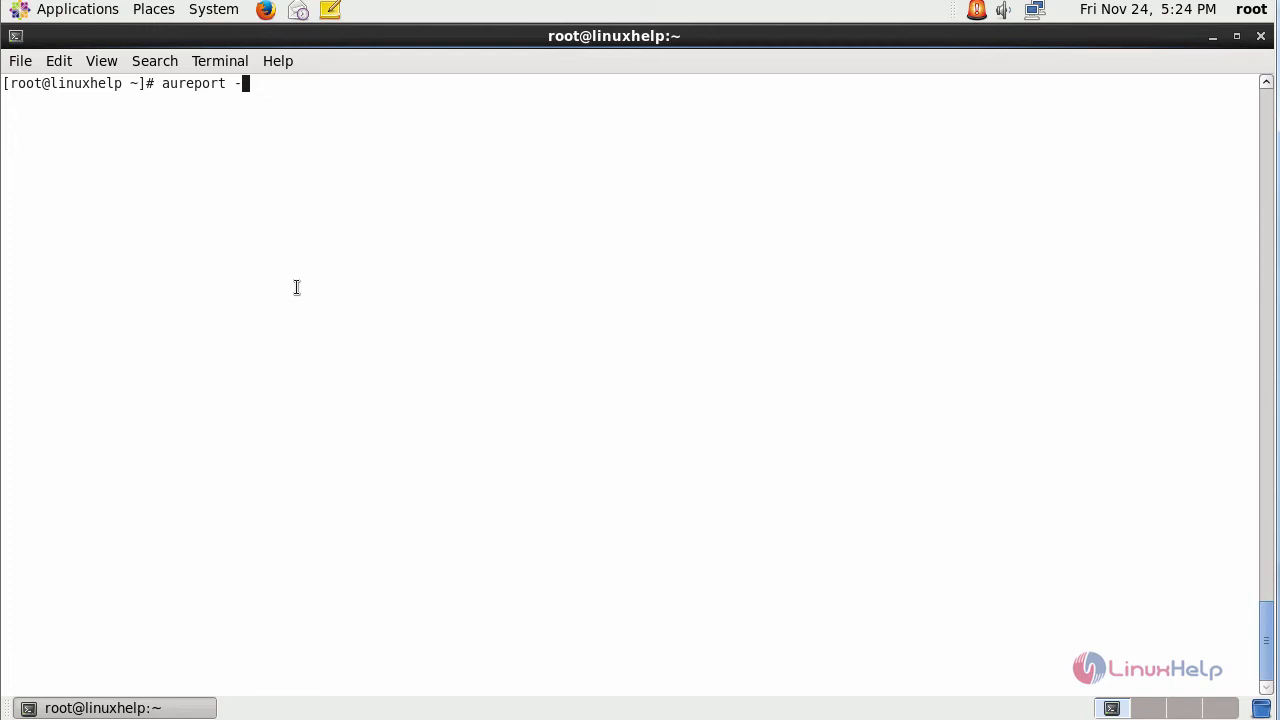
key(Return)
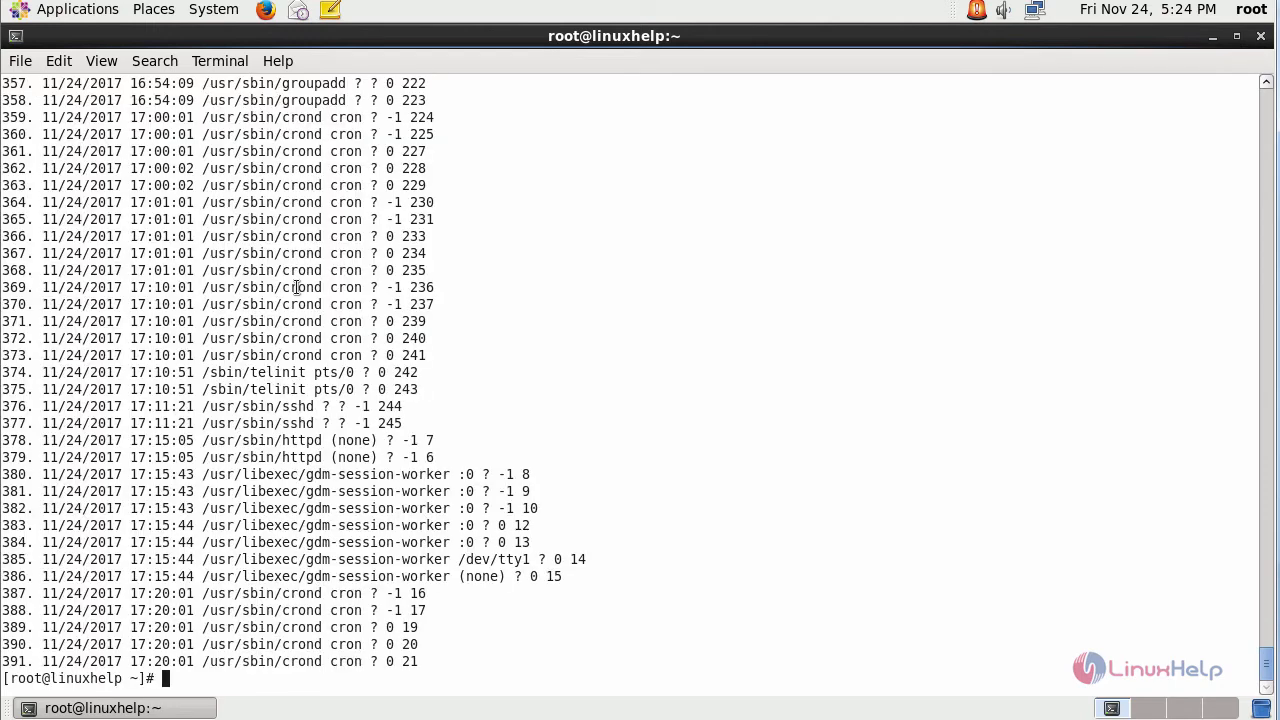
scroll(up, 3)
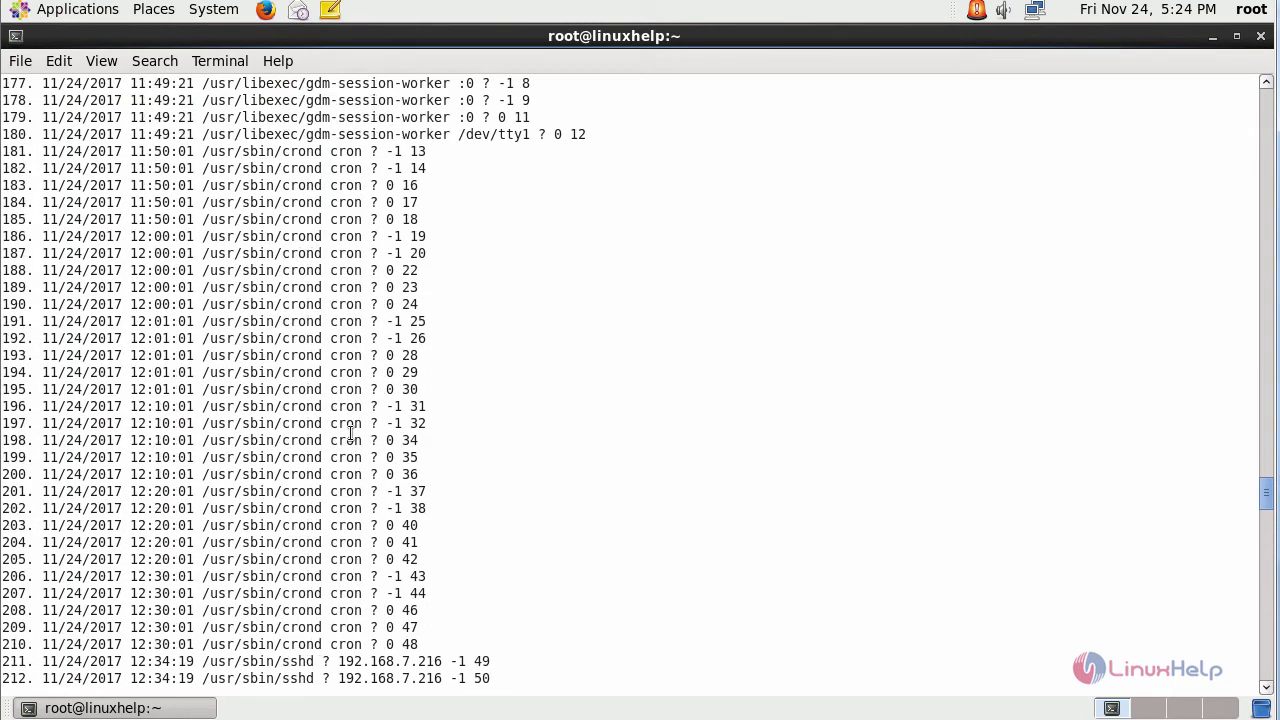
scroll(up, 3)
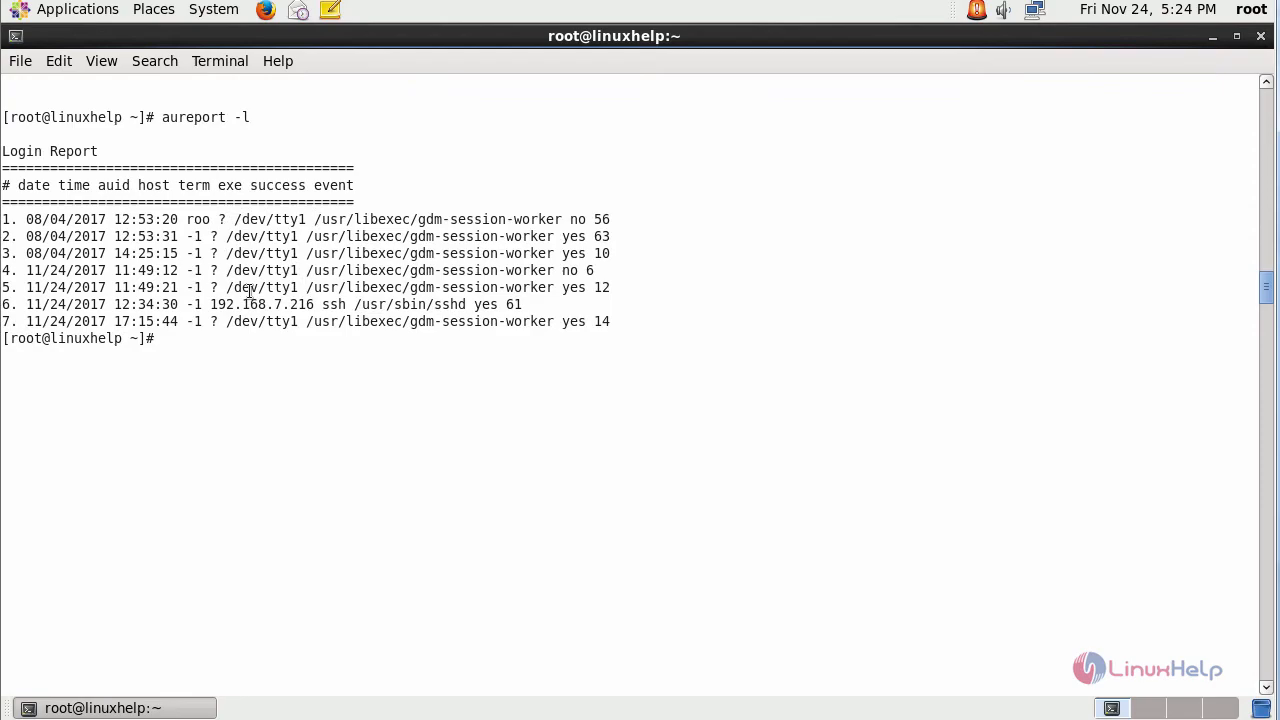
scroll(down, 3)
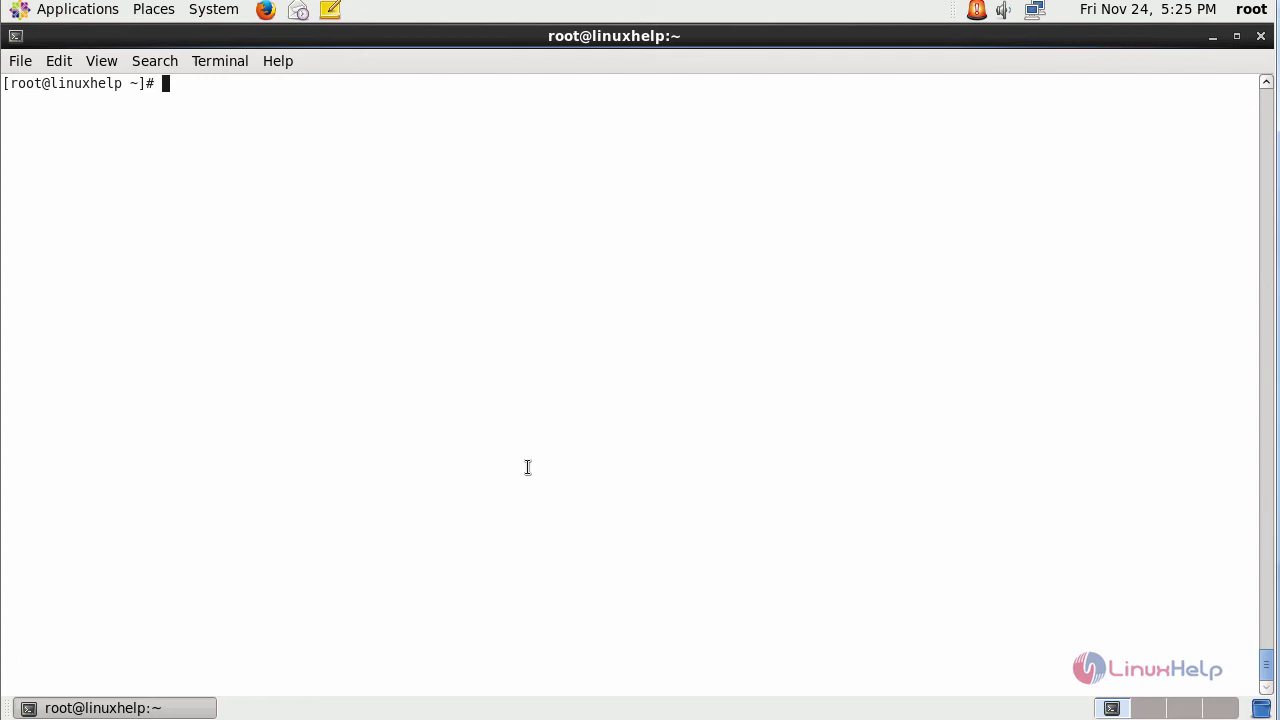
text(aureport -x)
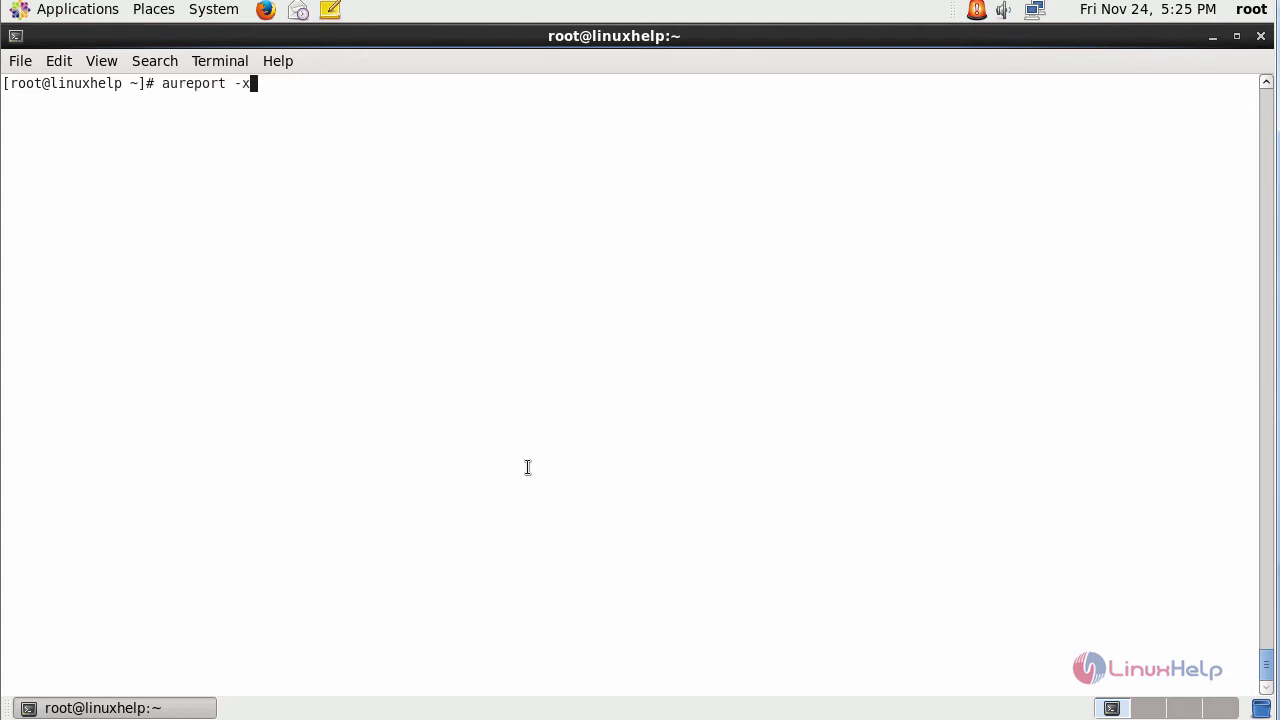
text(cr)
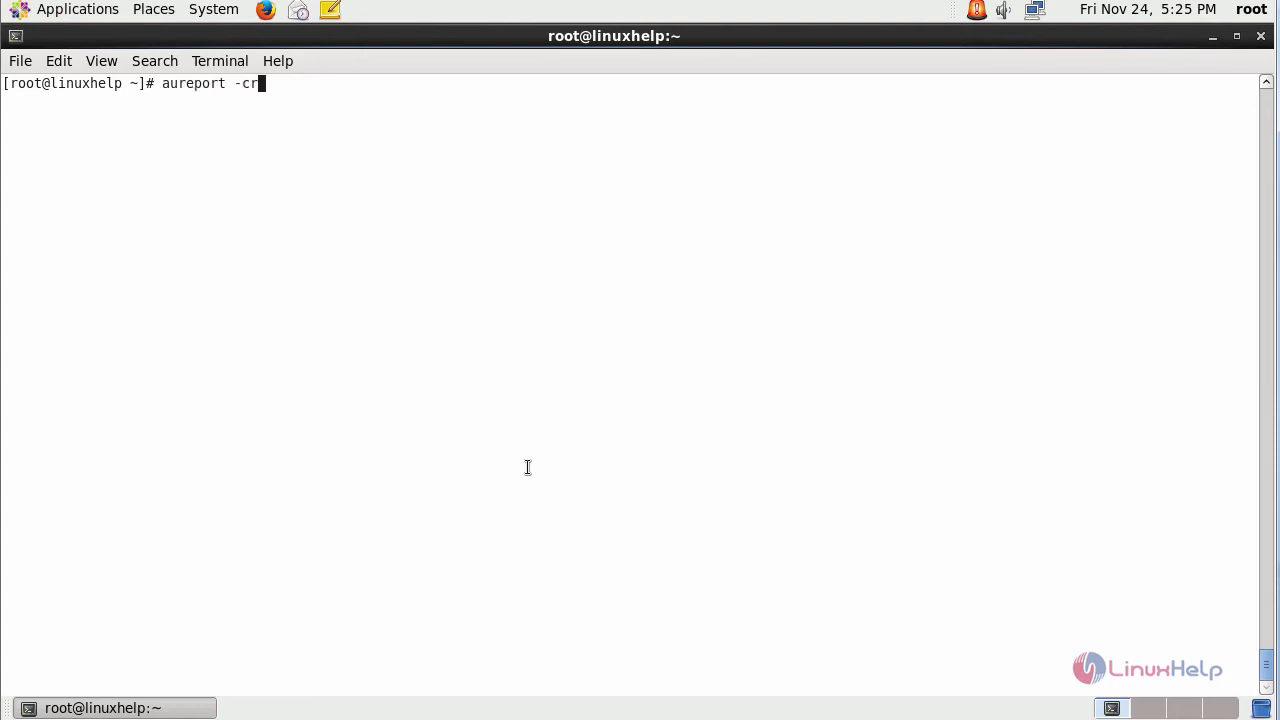
key(Return)
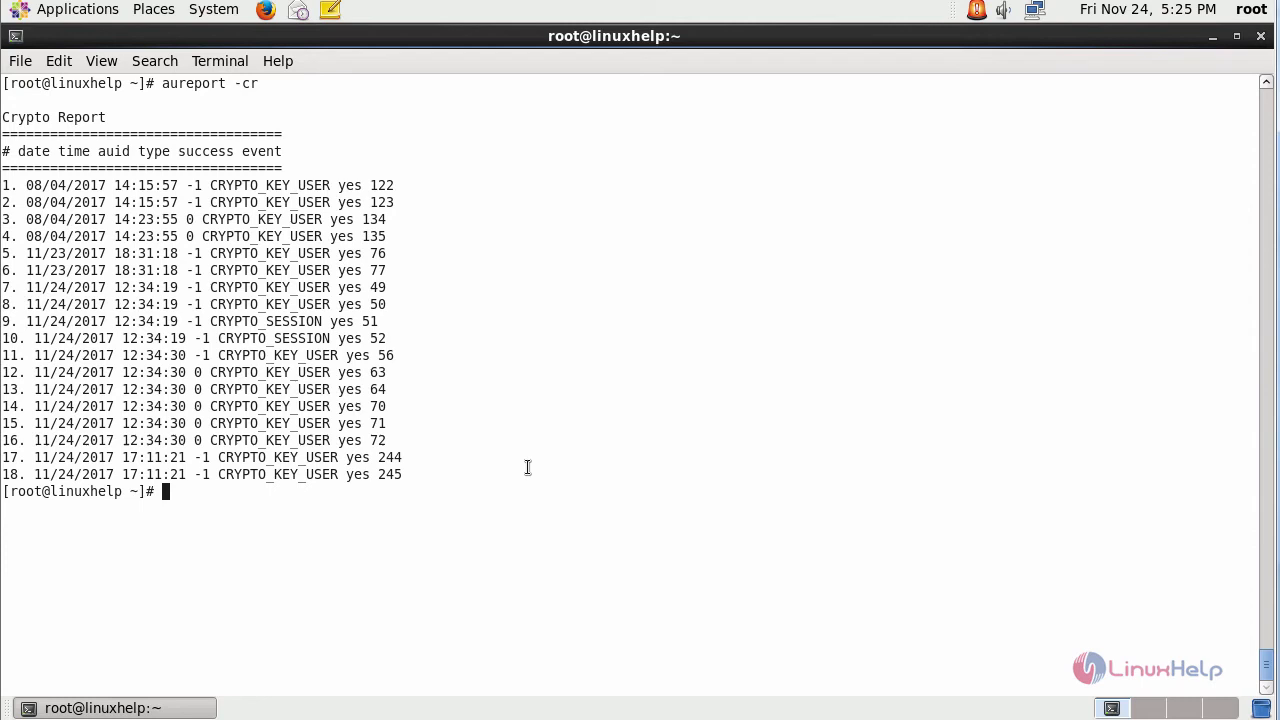
mouse_move(242, 262)
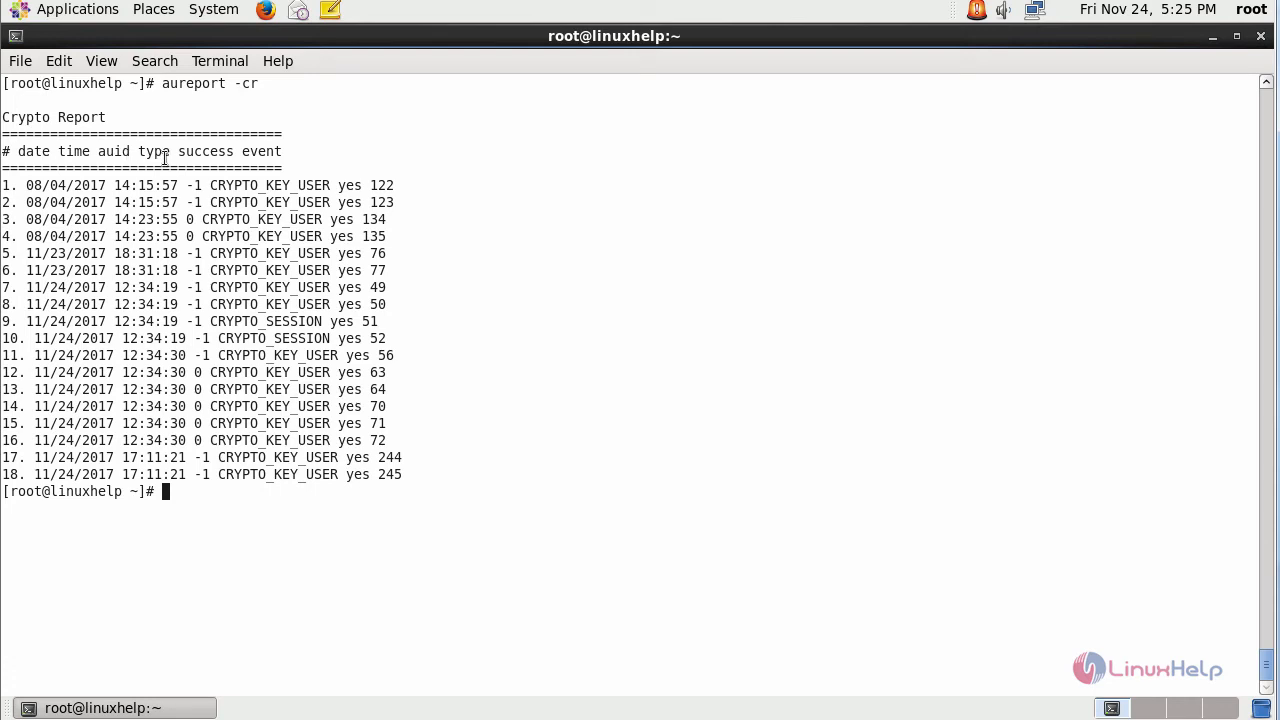
mouse_move(200, 155)
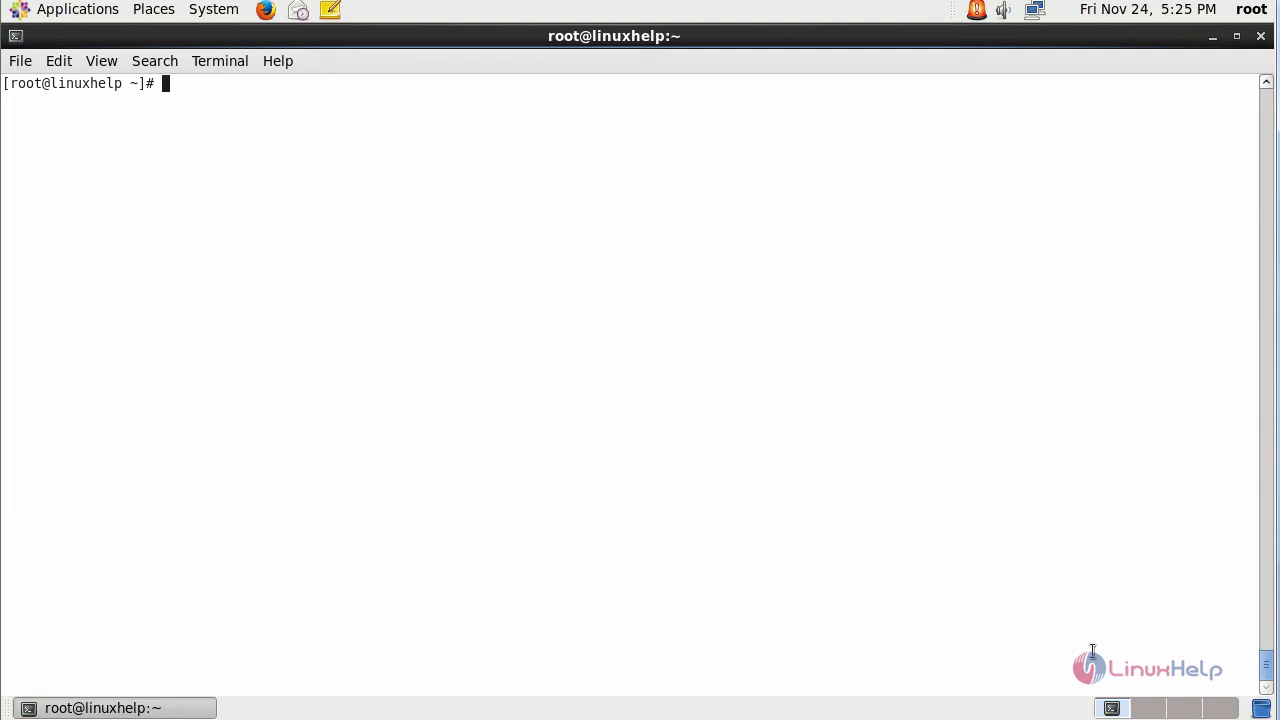
mouse_move(680, 530)
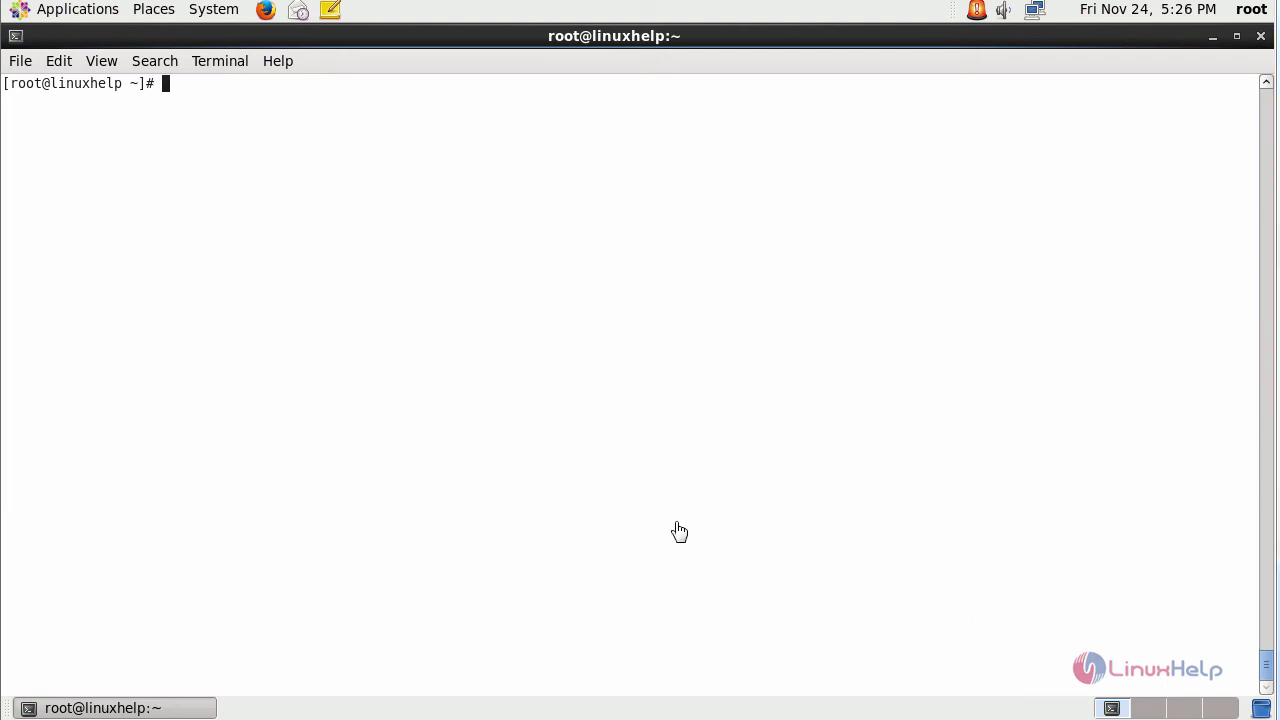
mouse_move(438, 458)
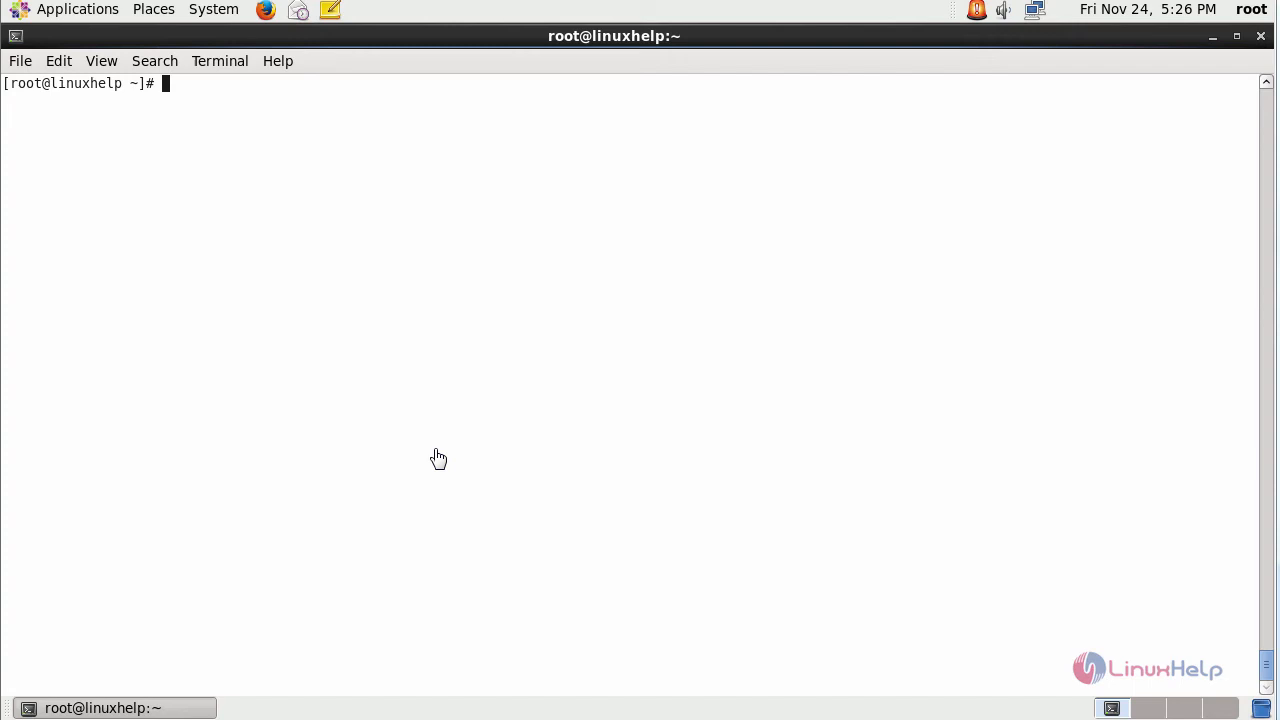
text(aureport -cr)
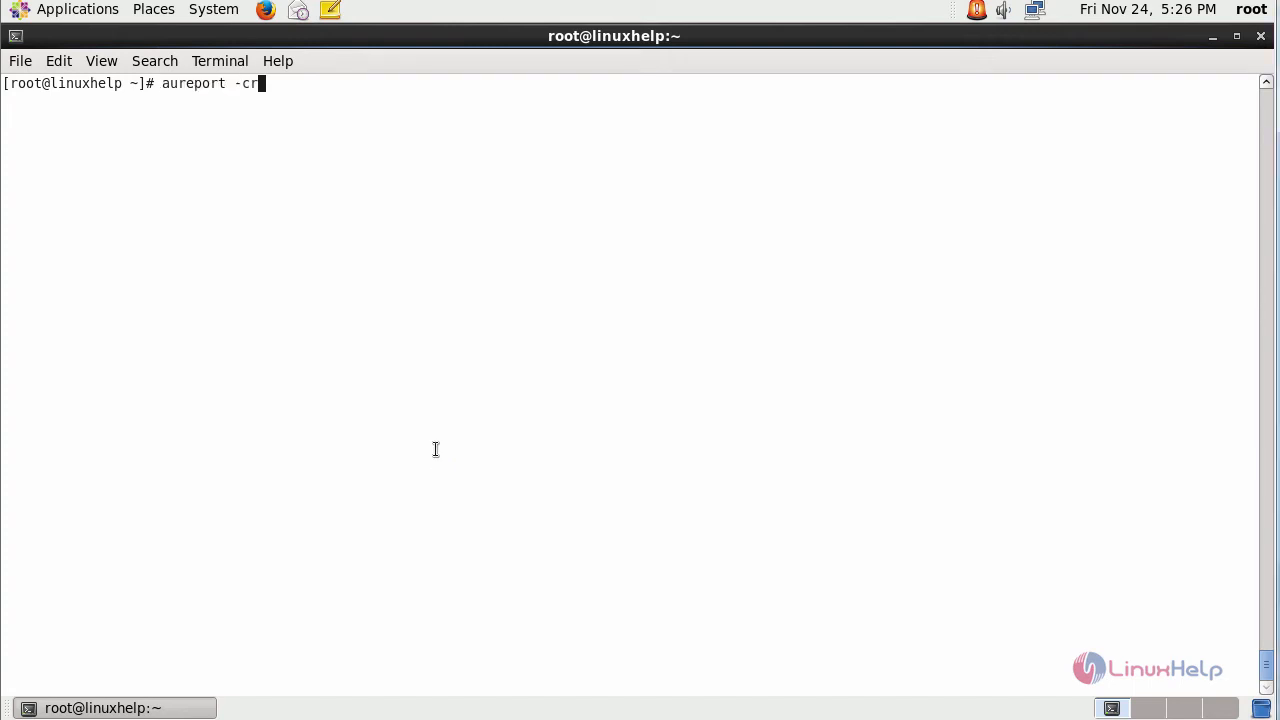
key(BackSpace)
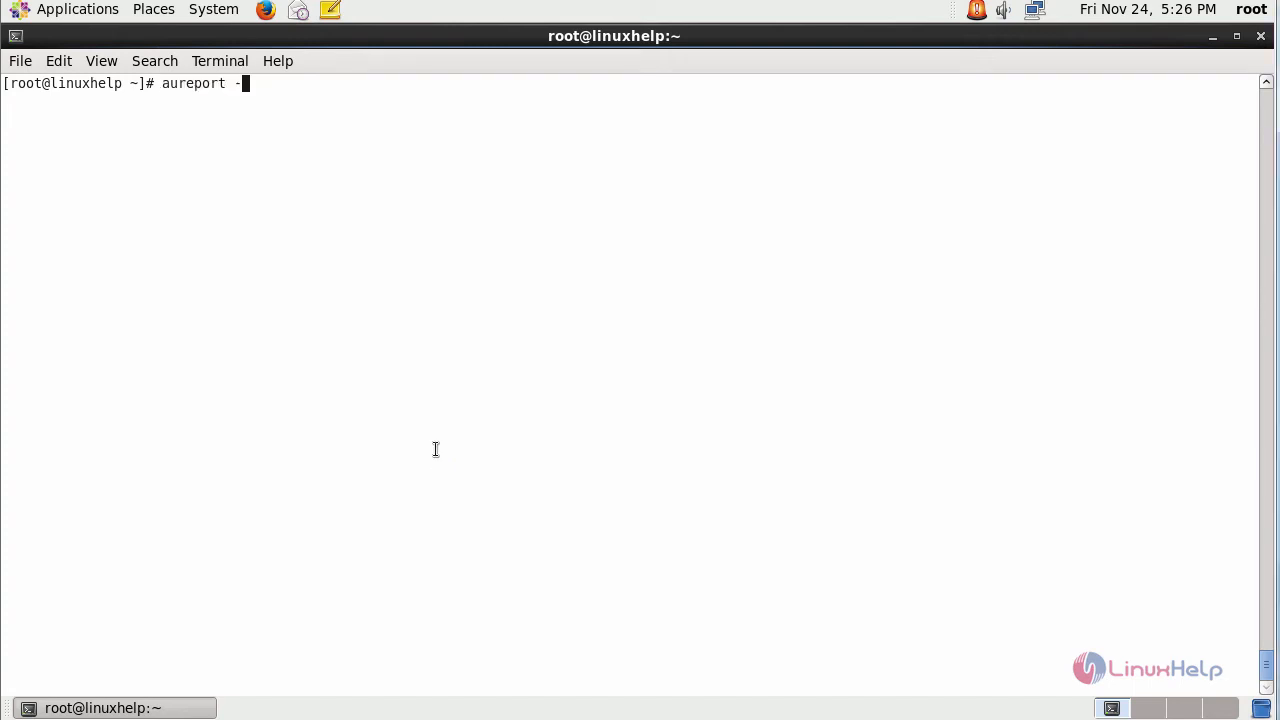
text(m)
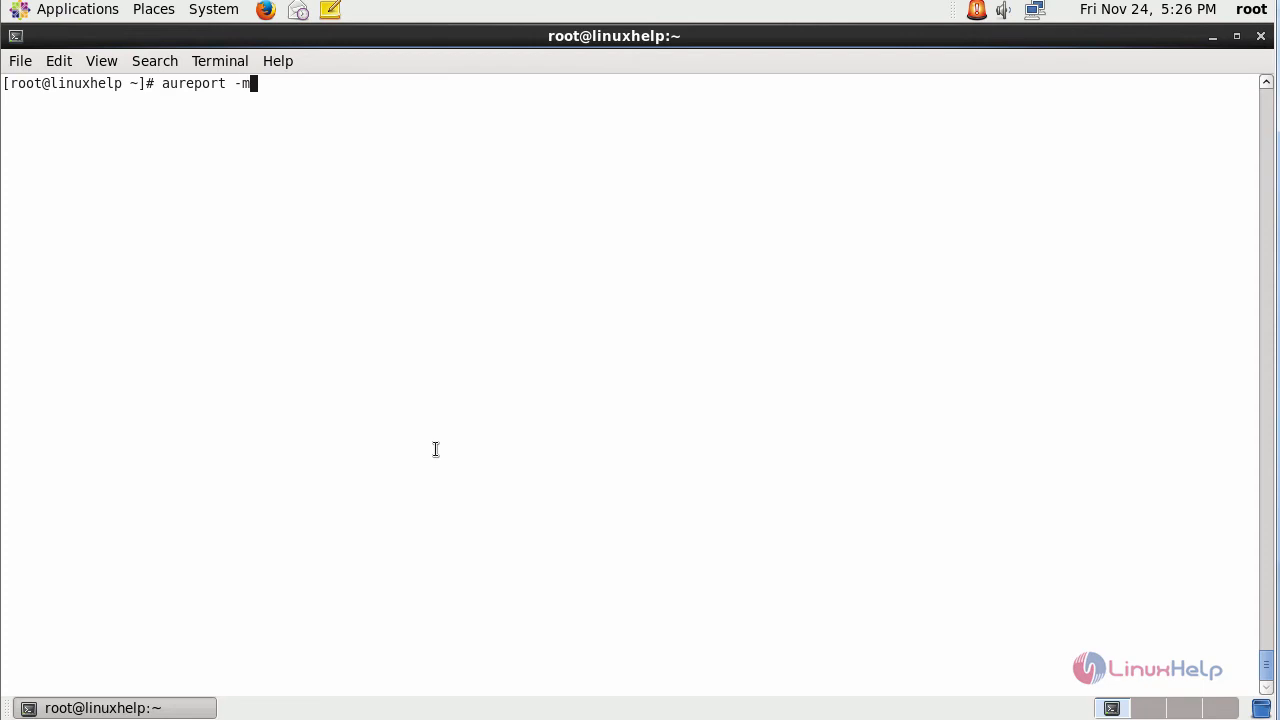
key(Return)
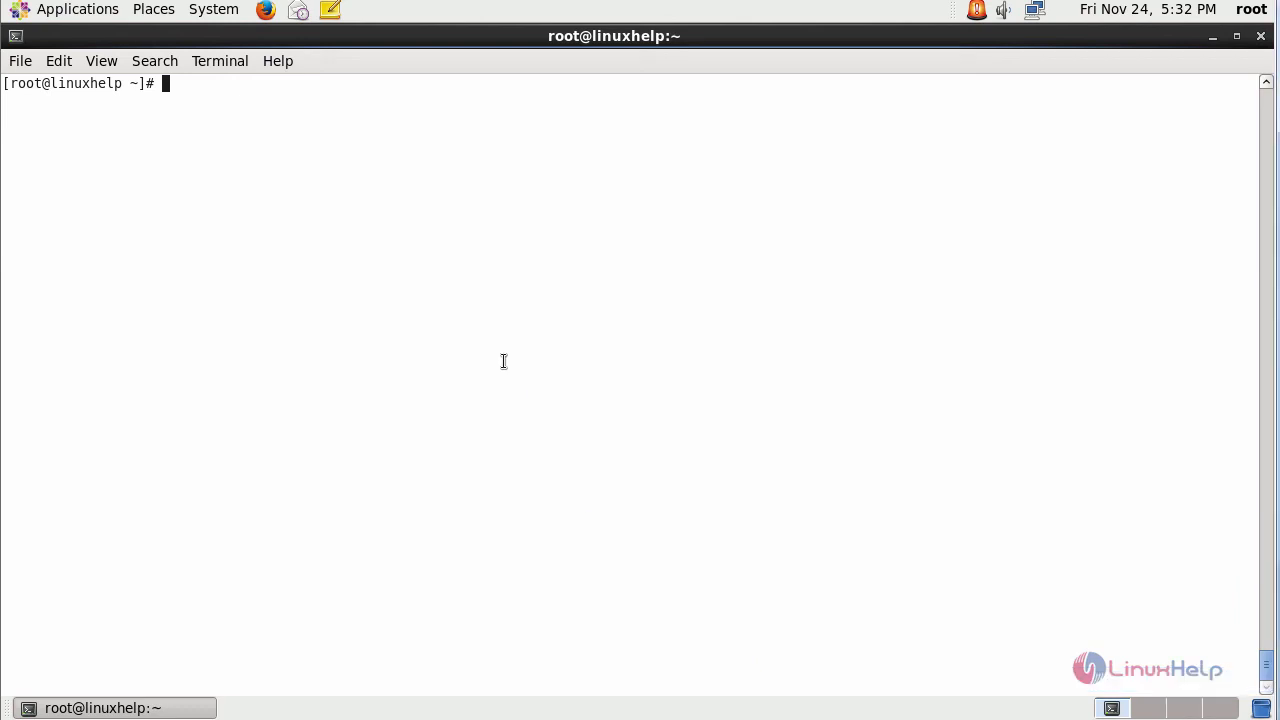
text(aureport -)
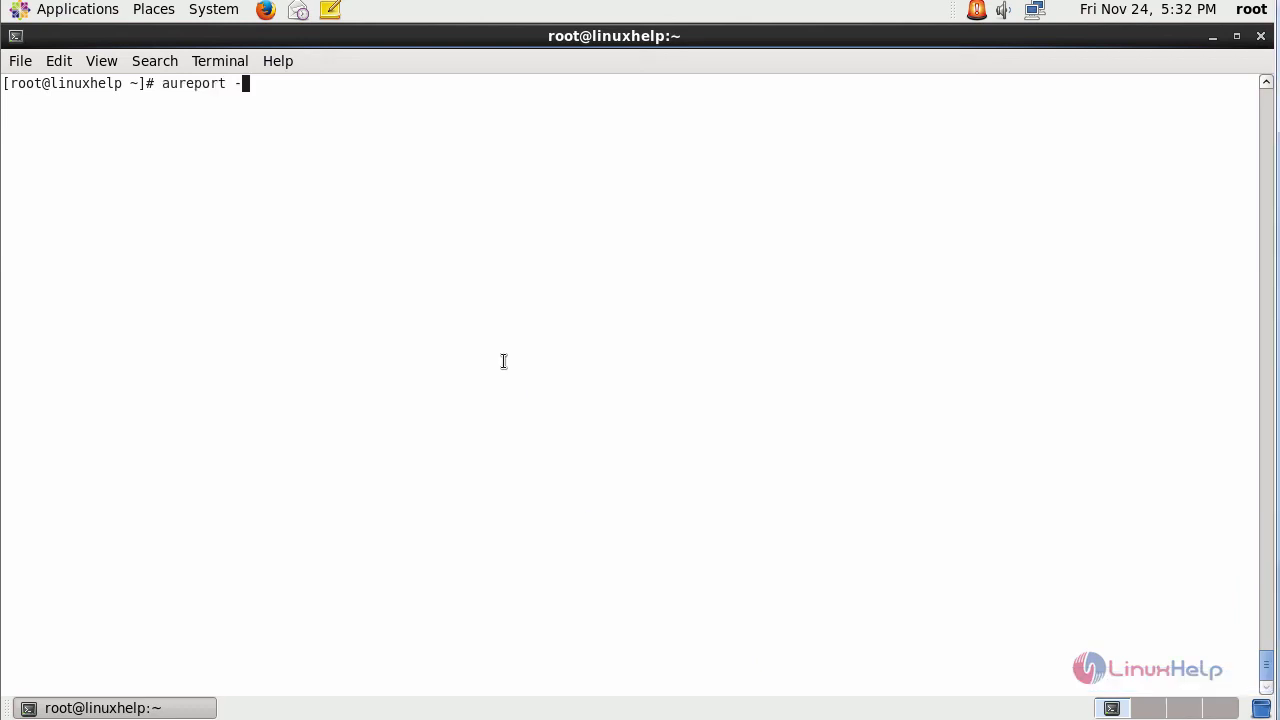
text(s)
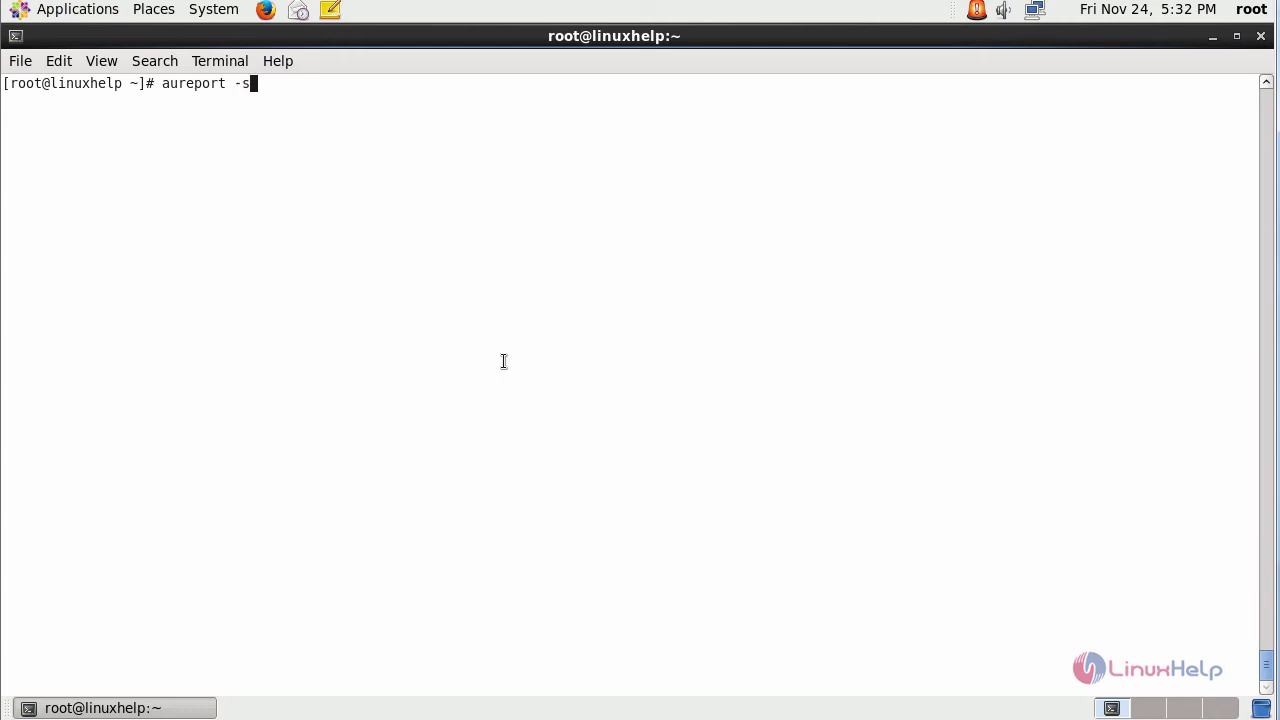
key(Return)
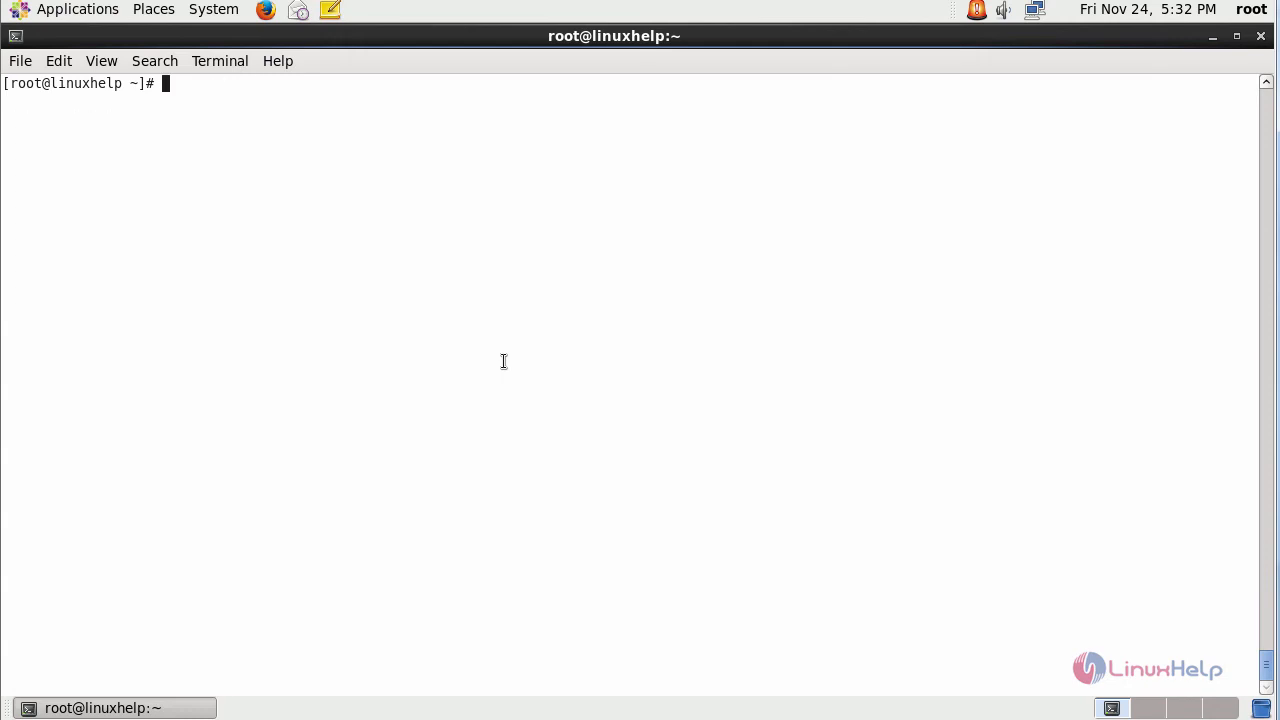
text(aureport)
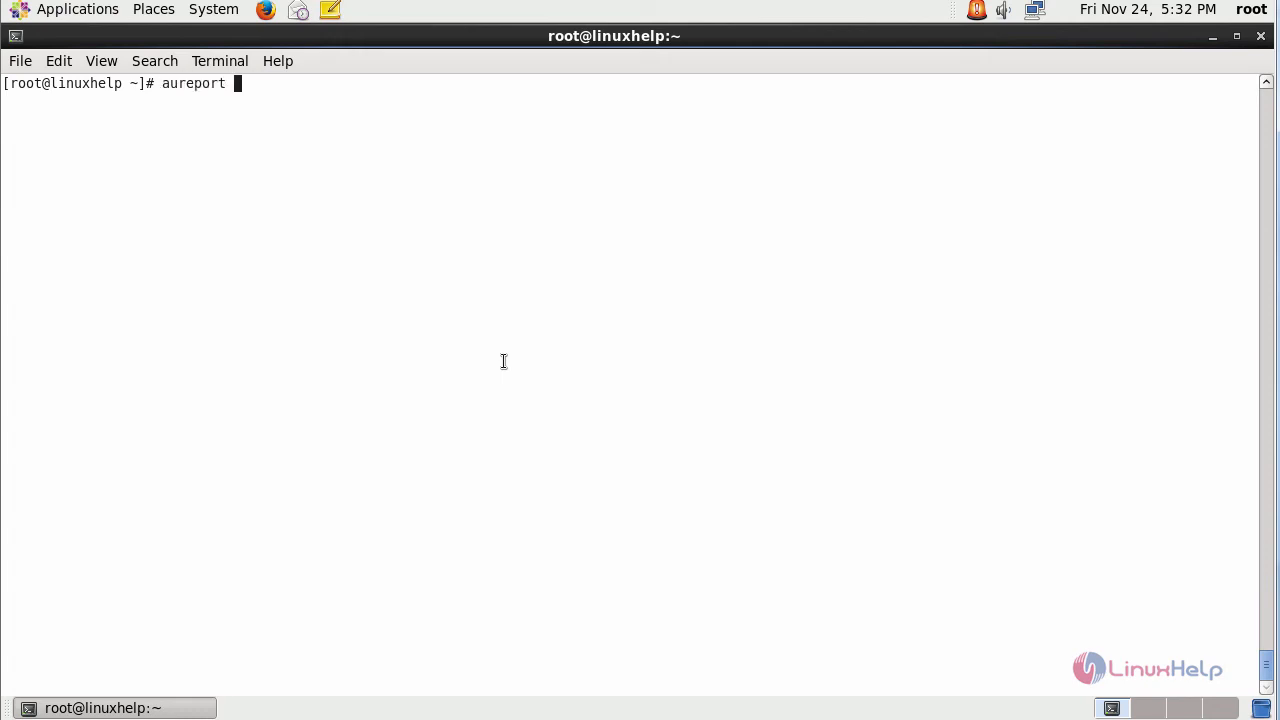
text(--succes)
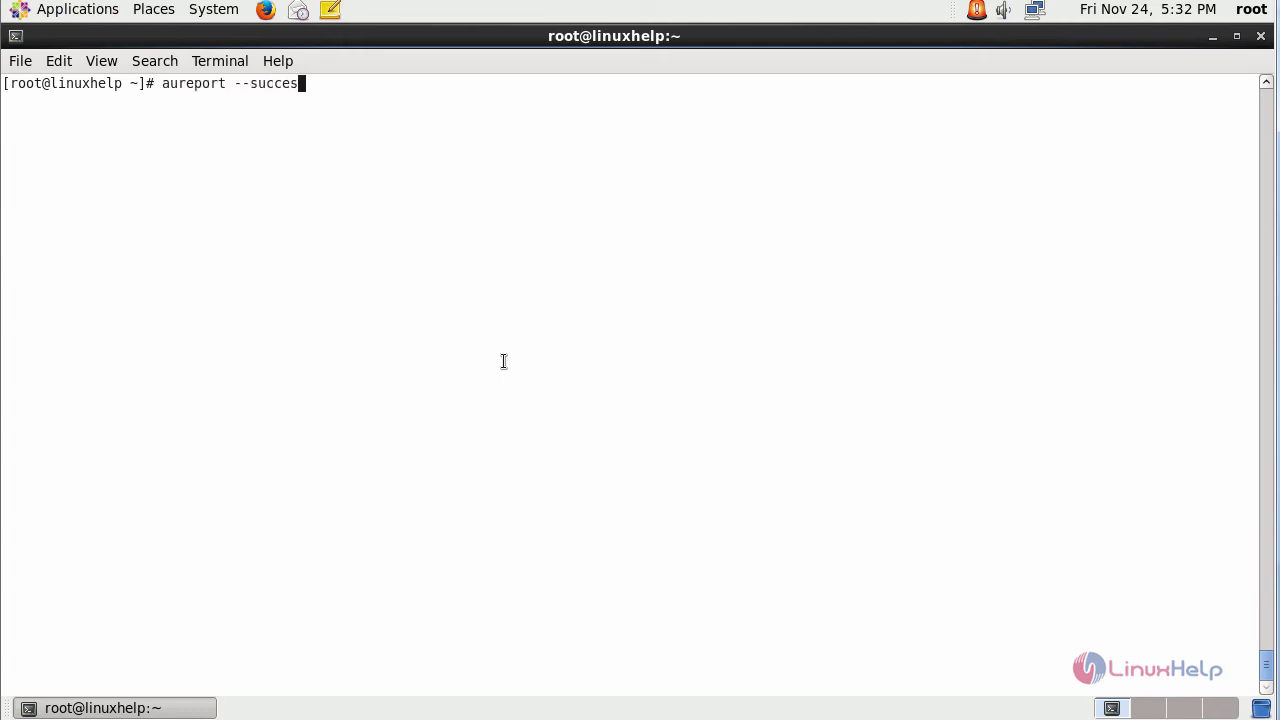
key(Return)
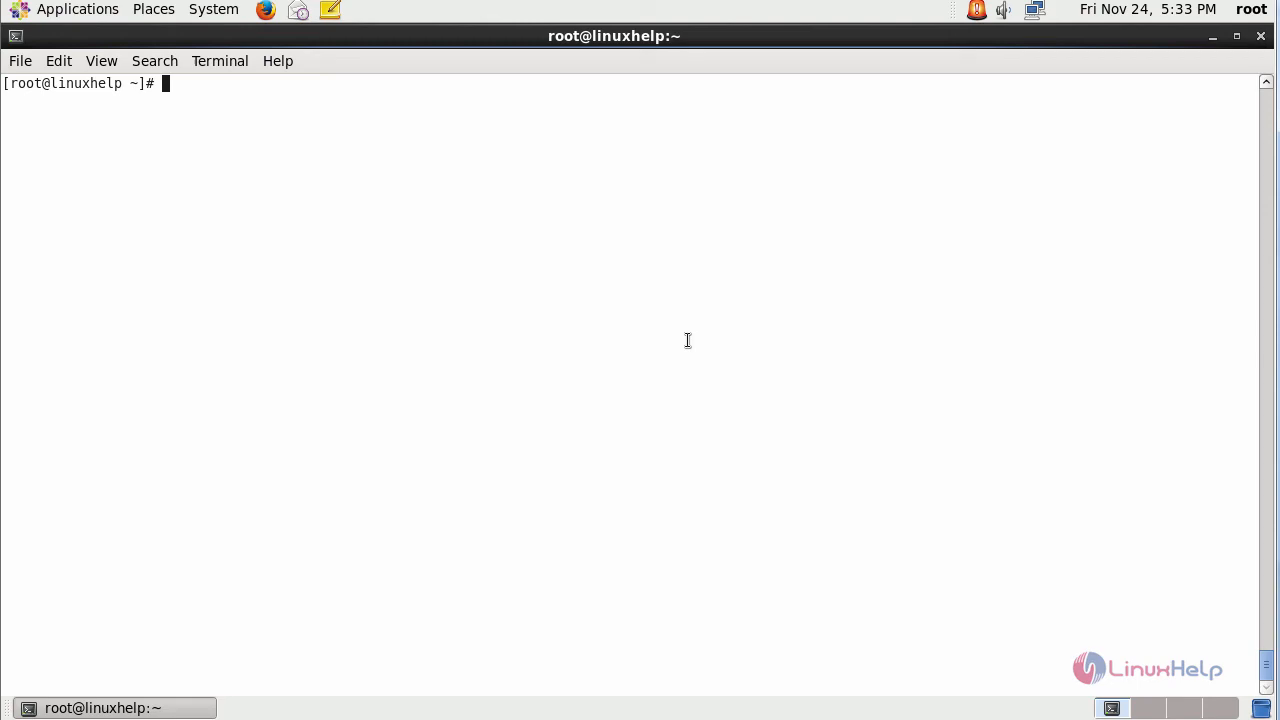
text(aureport)
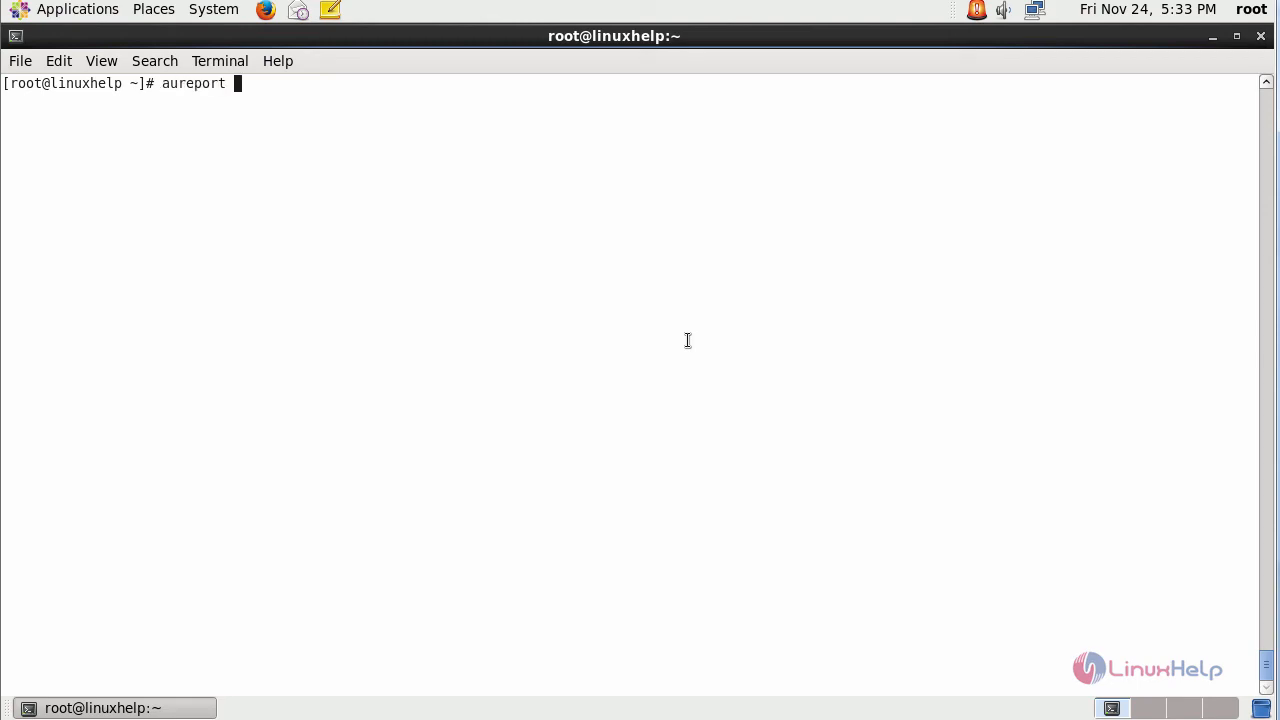
key(Return)
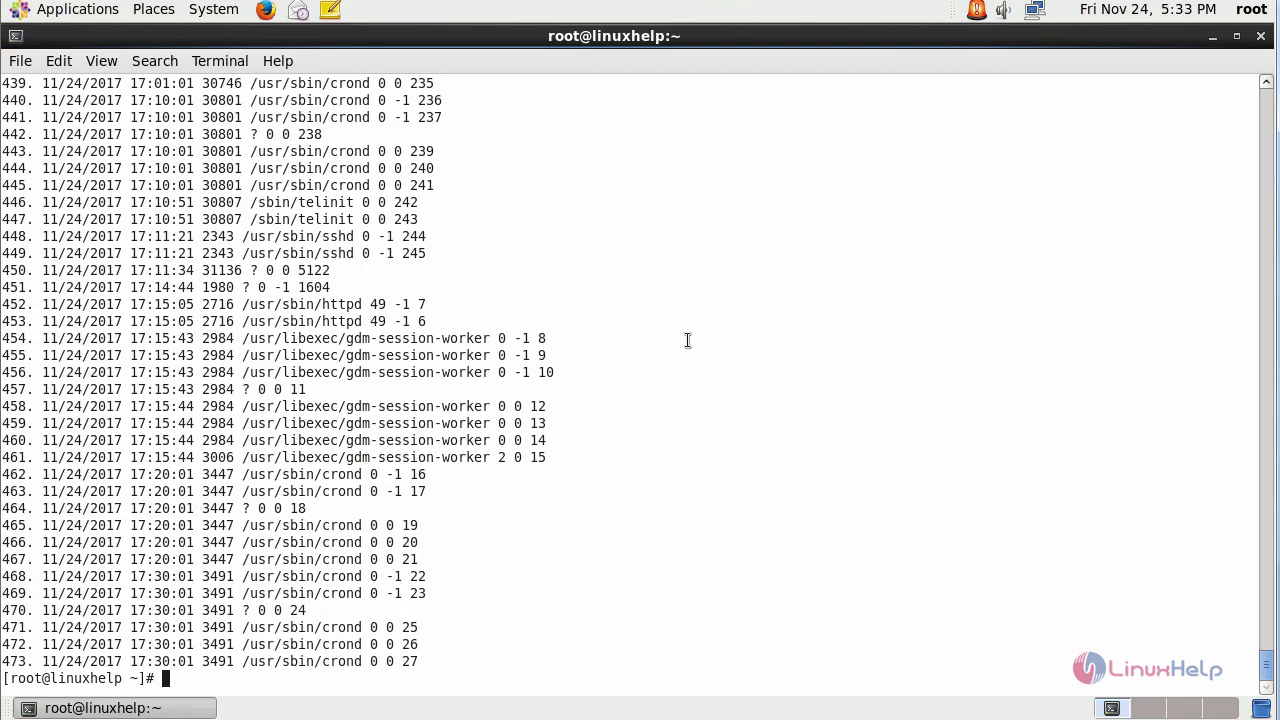
scroll(up, 3)
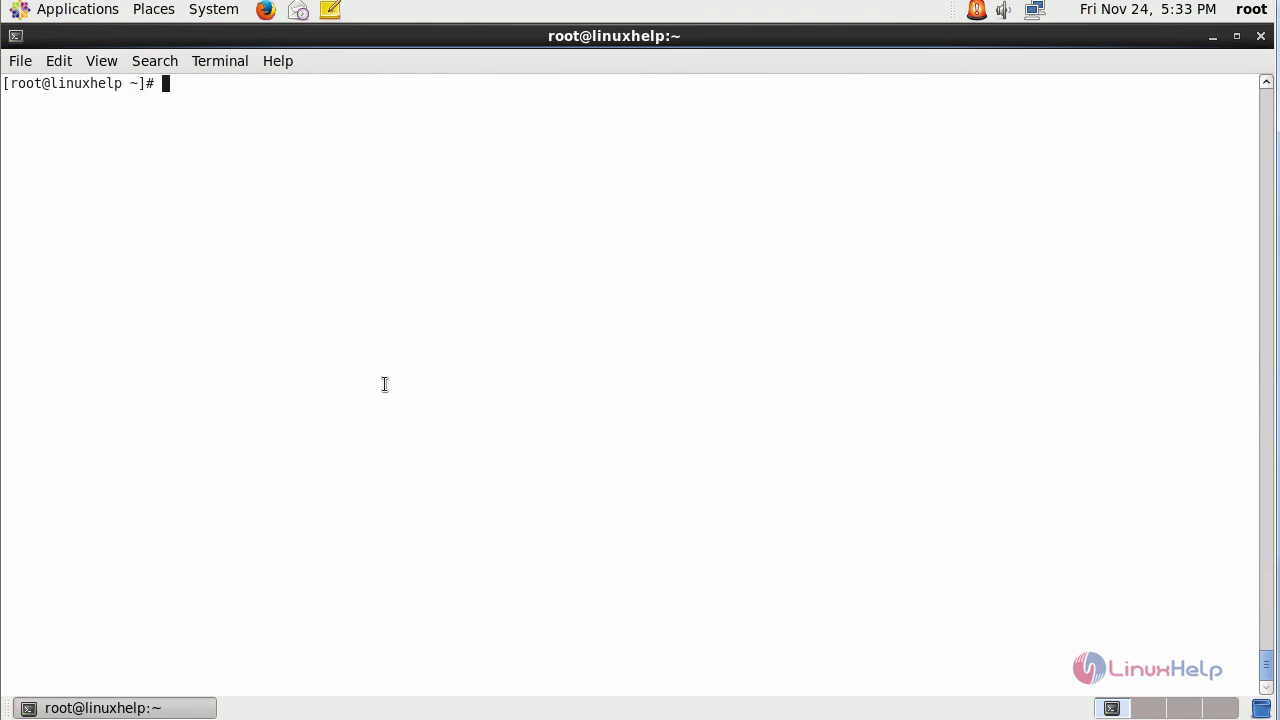
mouse_move(424, 294)
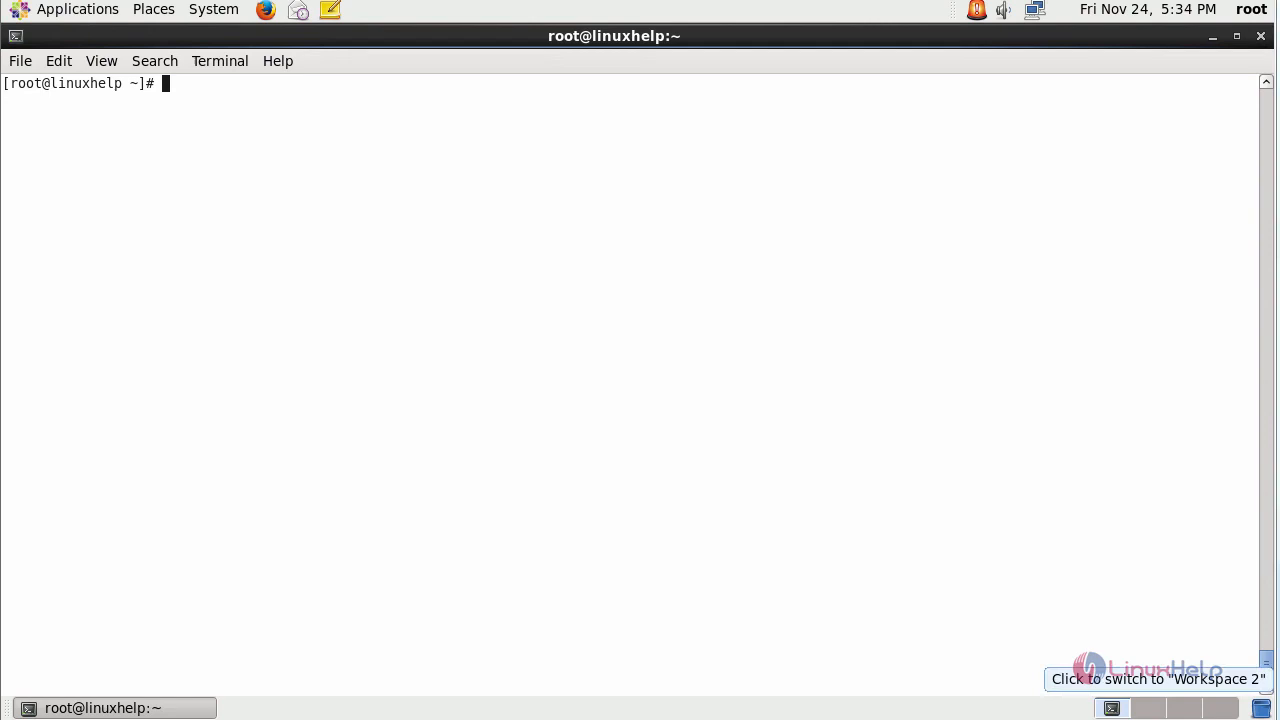
mouse_move(644, 521)
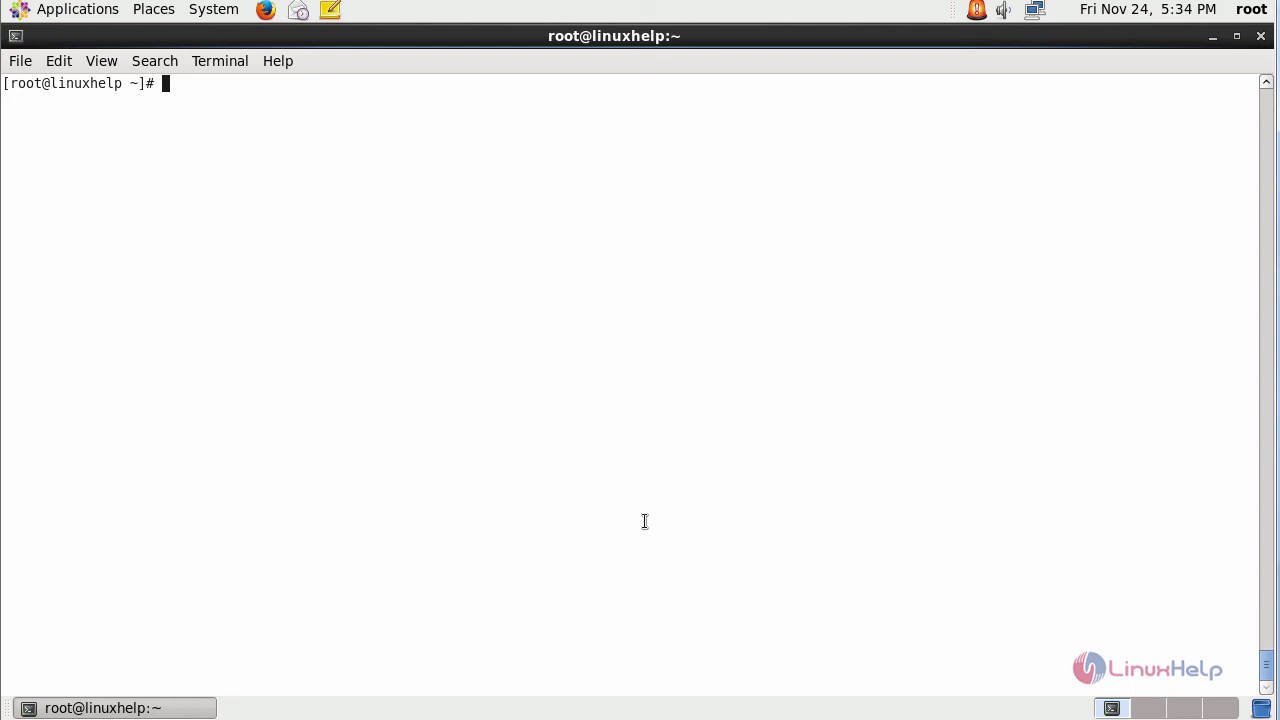
Step: Run aureport --help to list every report option
text(aureport --)
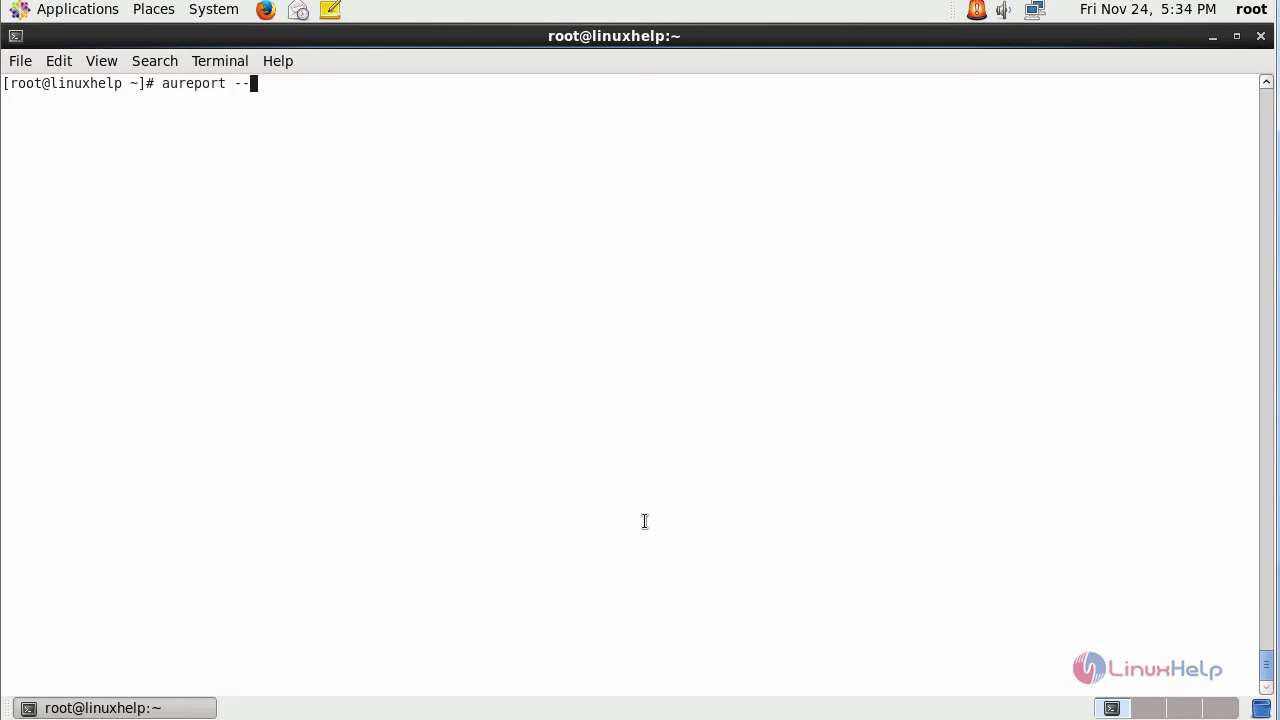
key(Return)
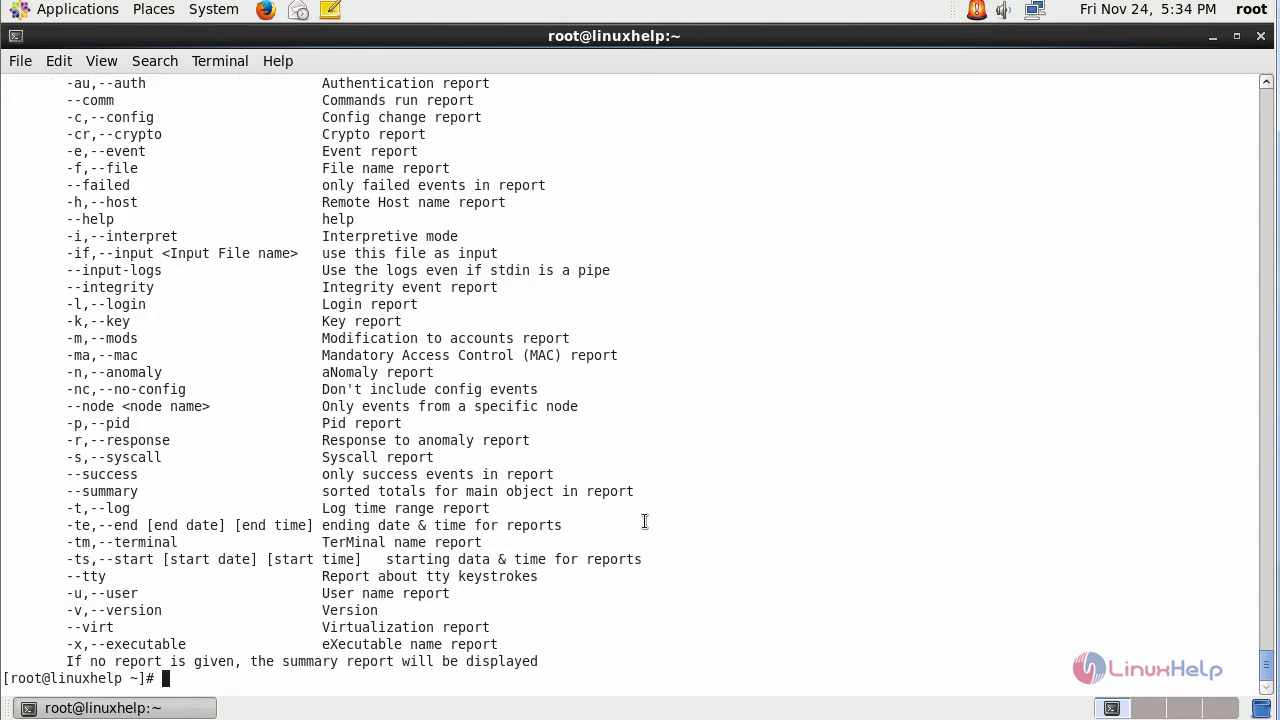